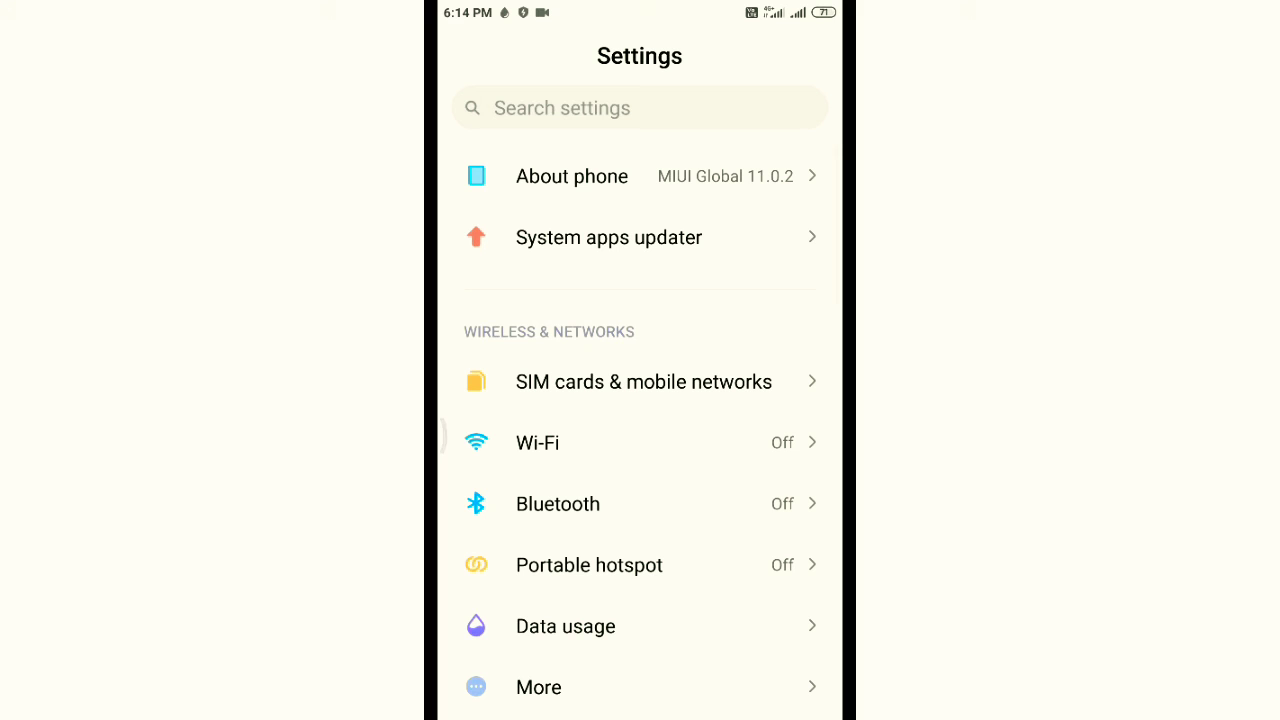
Step: Open Storage, browse its categories and go to the Manage apps list of 86 apps
scroll("down", 3)
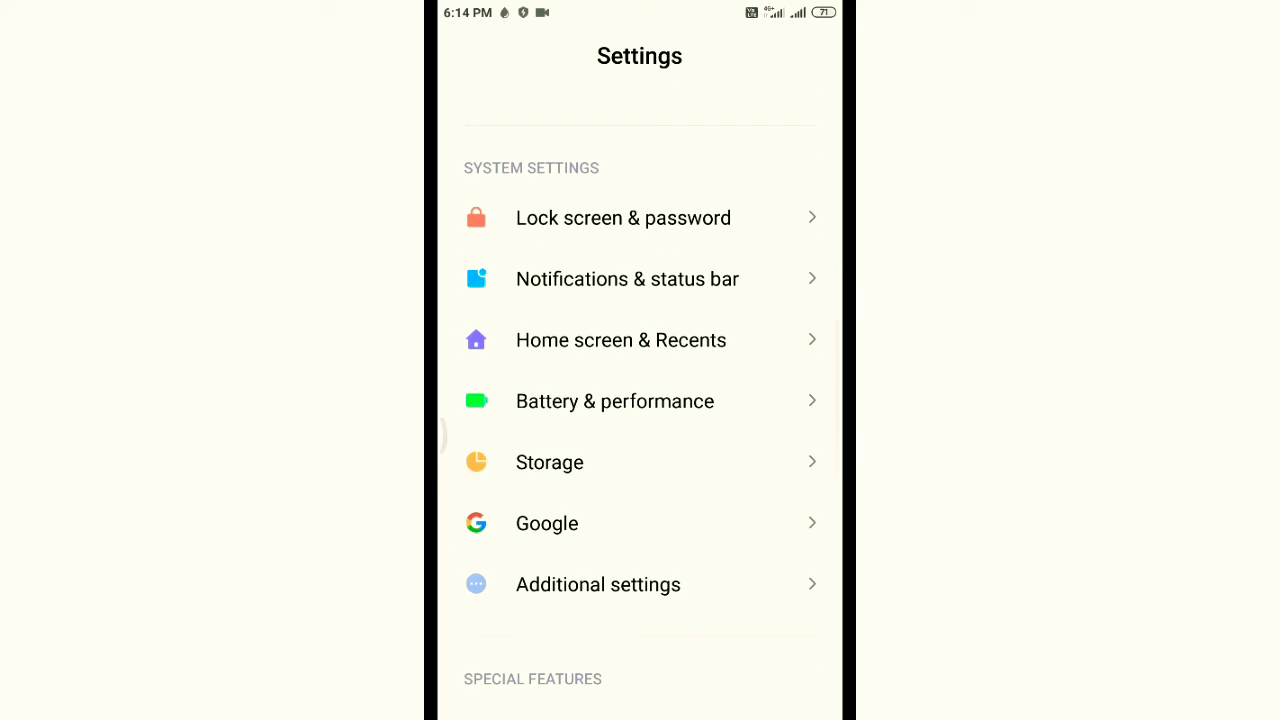
left_click(550, 462)
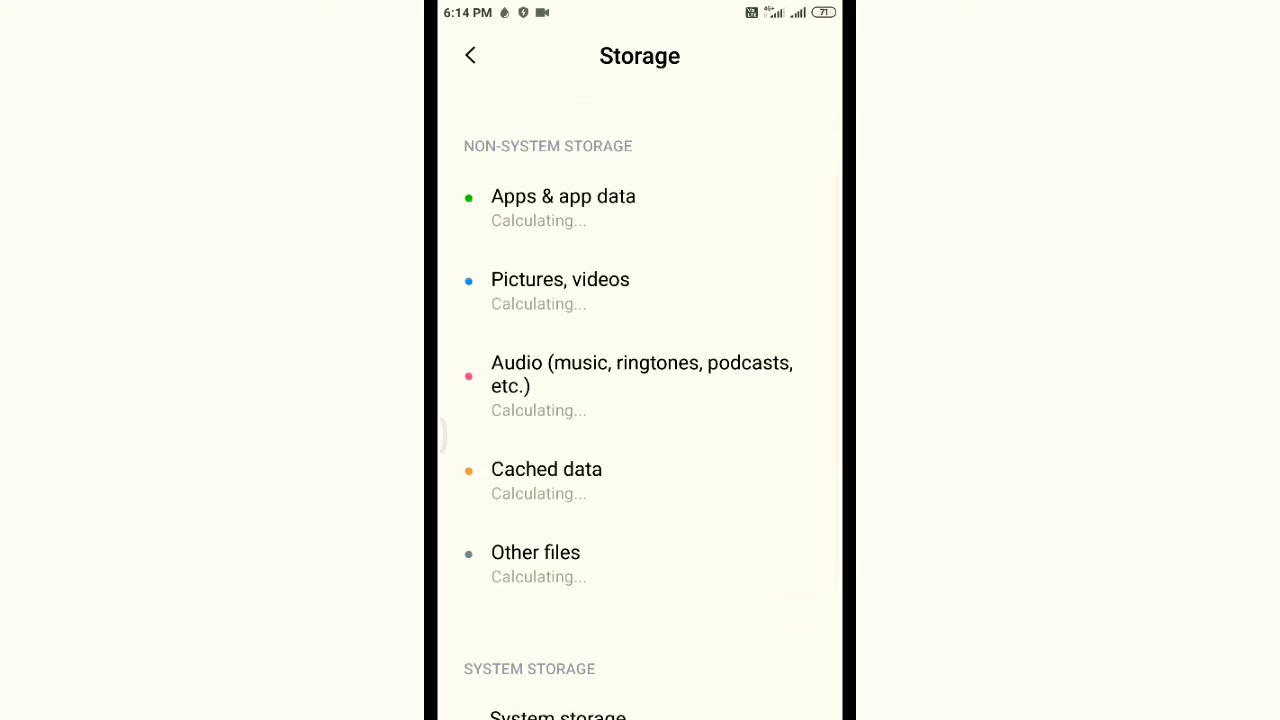
scroll("down", 3)
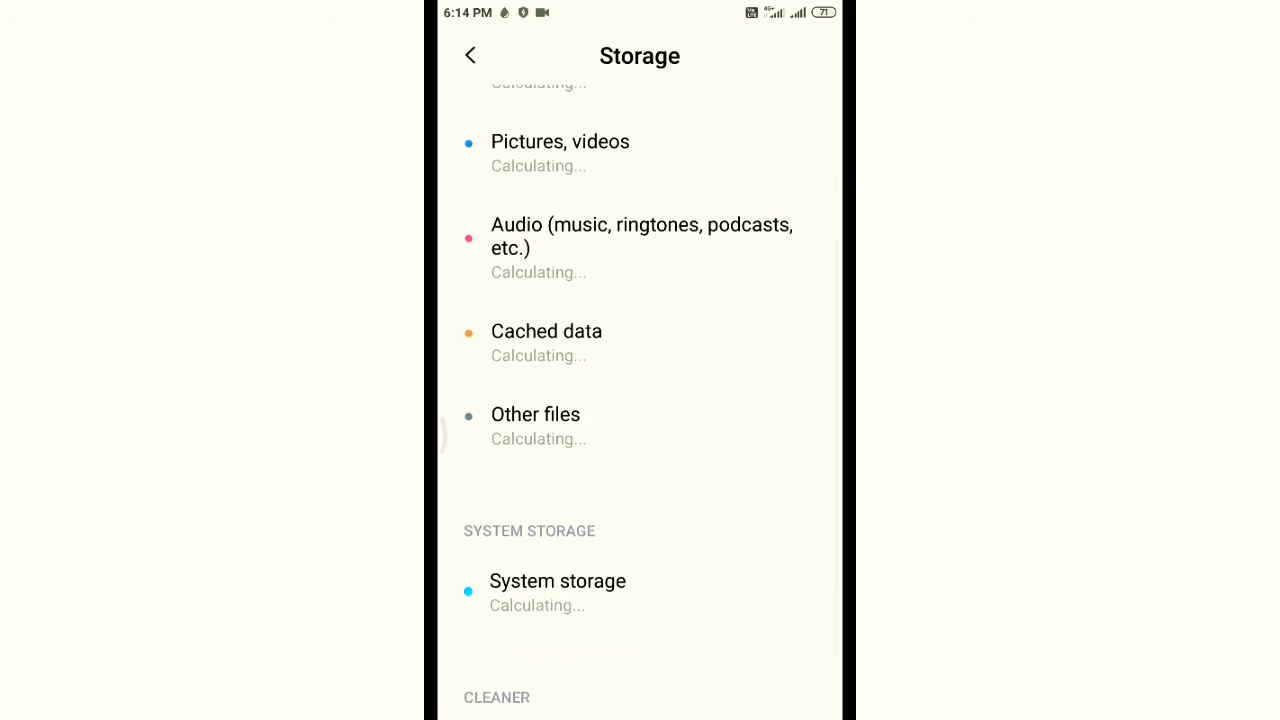
scroll("down", 3)
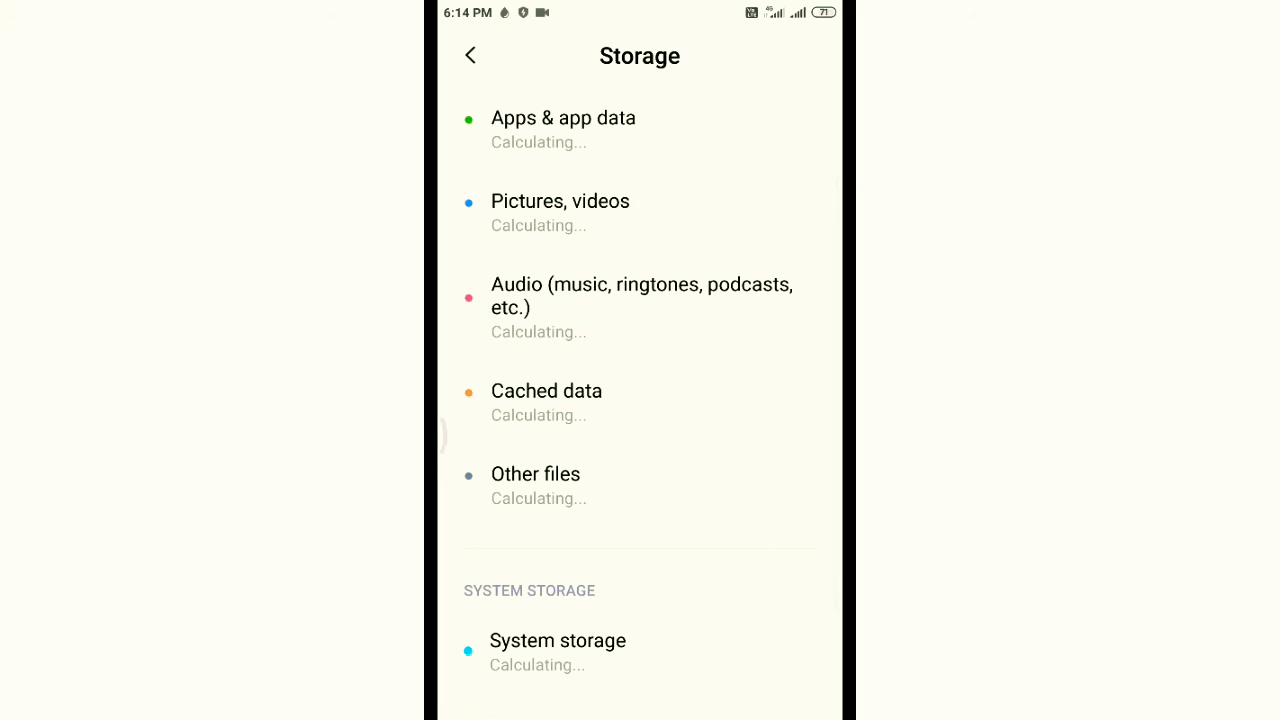
left_click(546, 400)
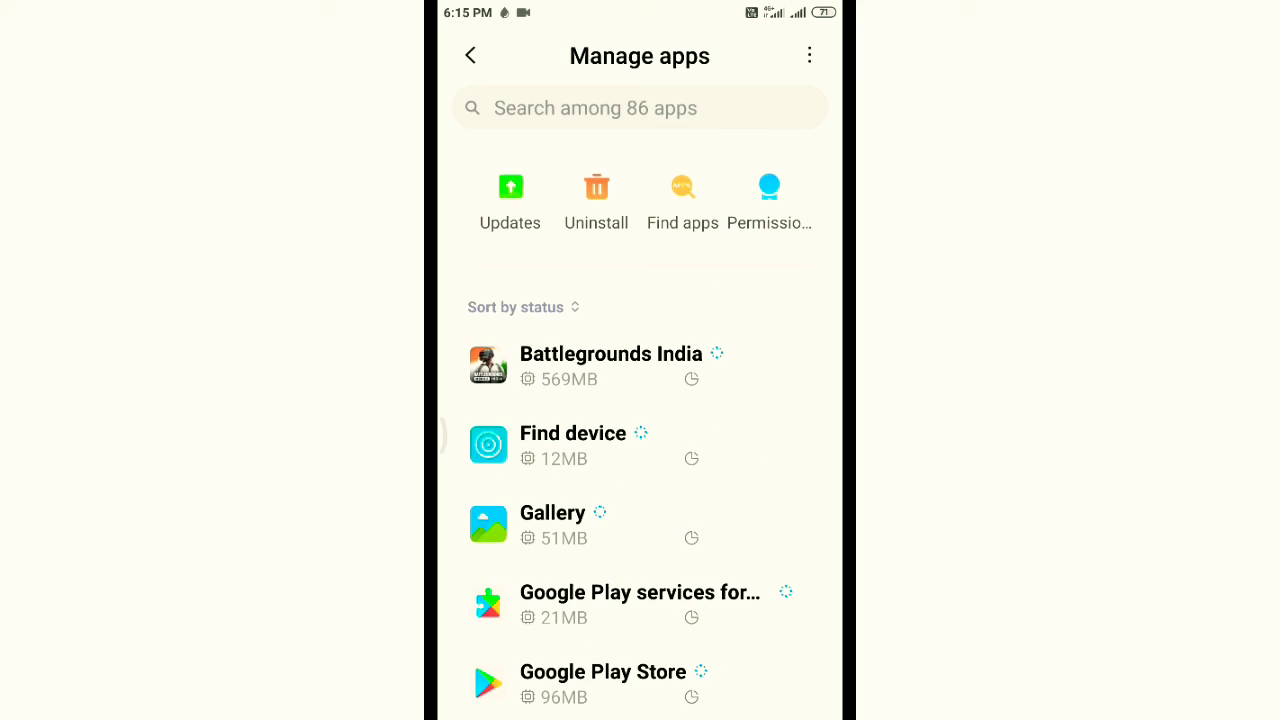
left_click(610, 365)
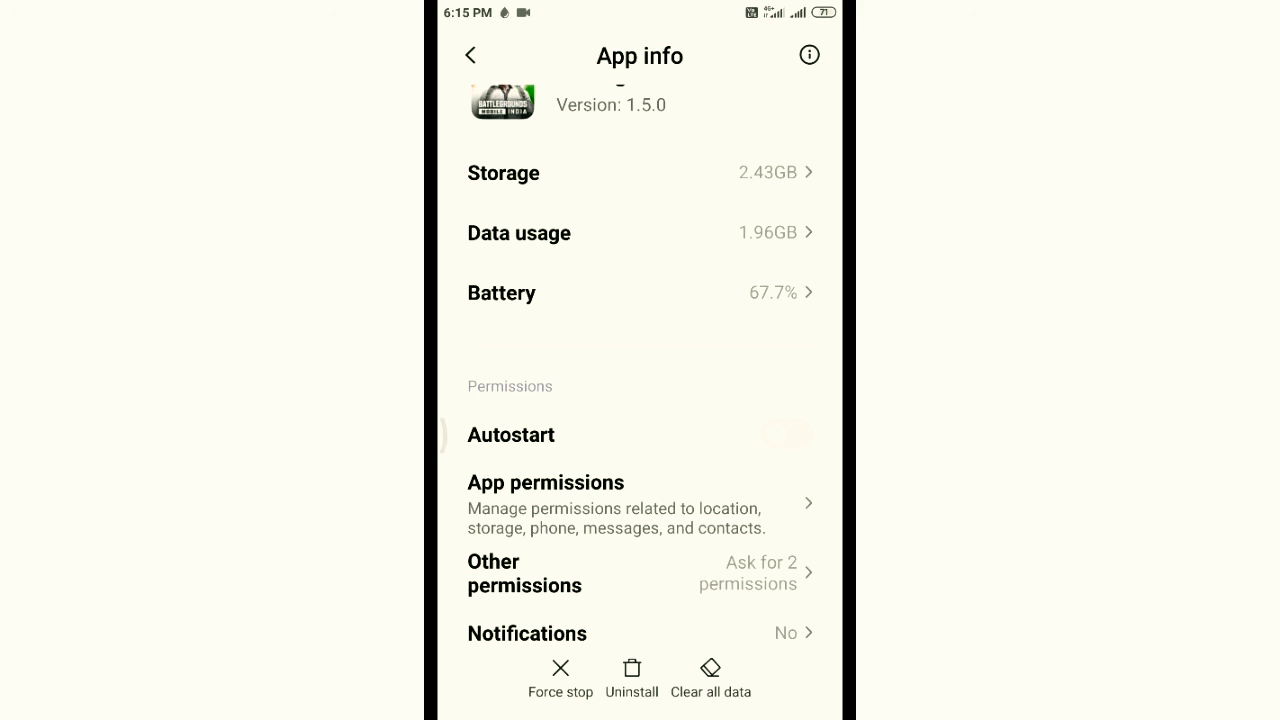
left_click(524, 573)
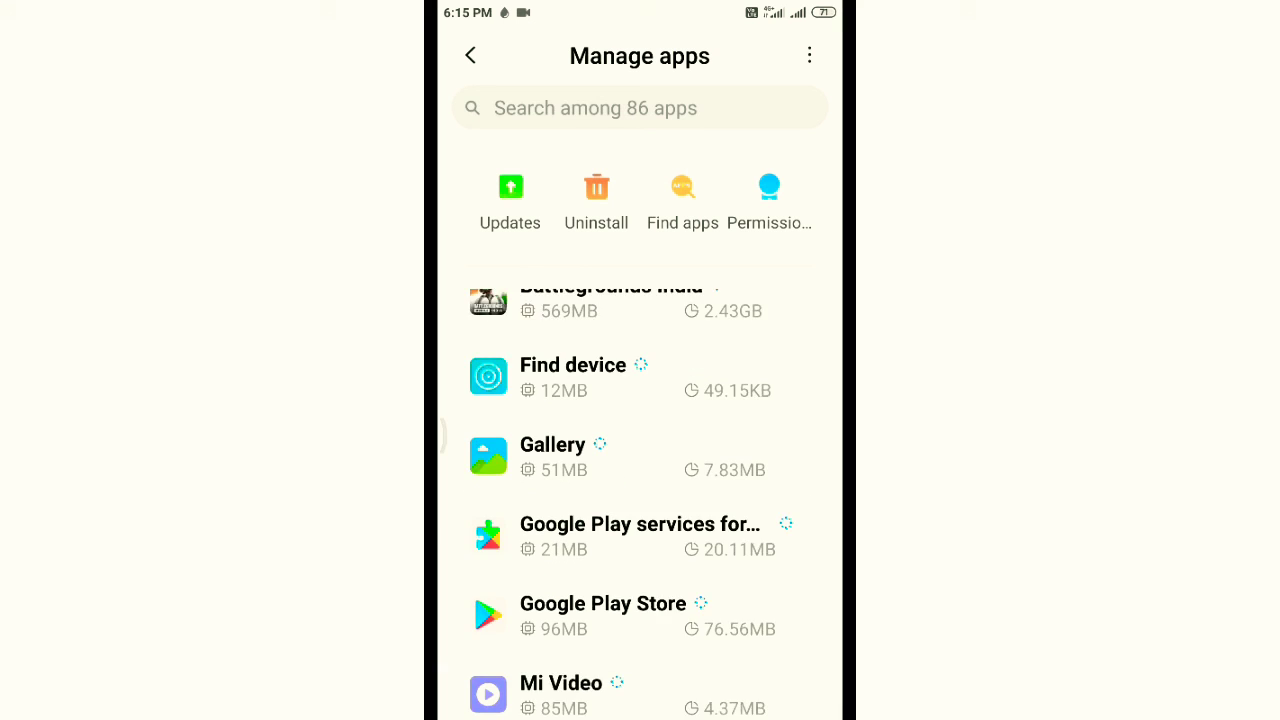
scroll("down", 3)
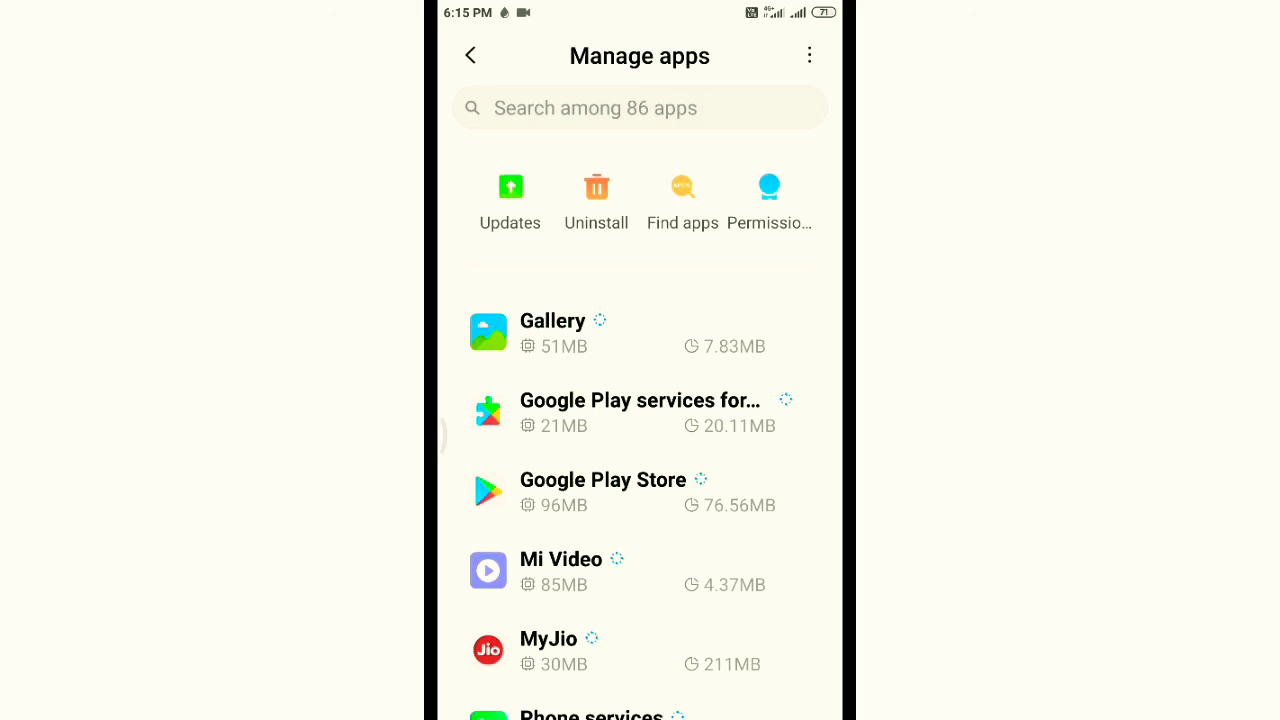
left_click(603, 490)
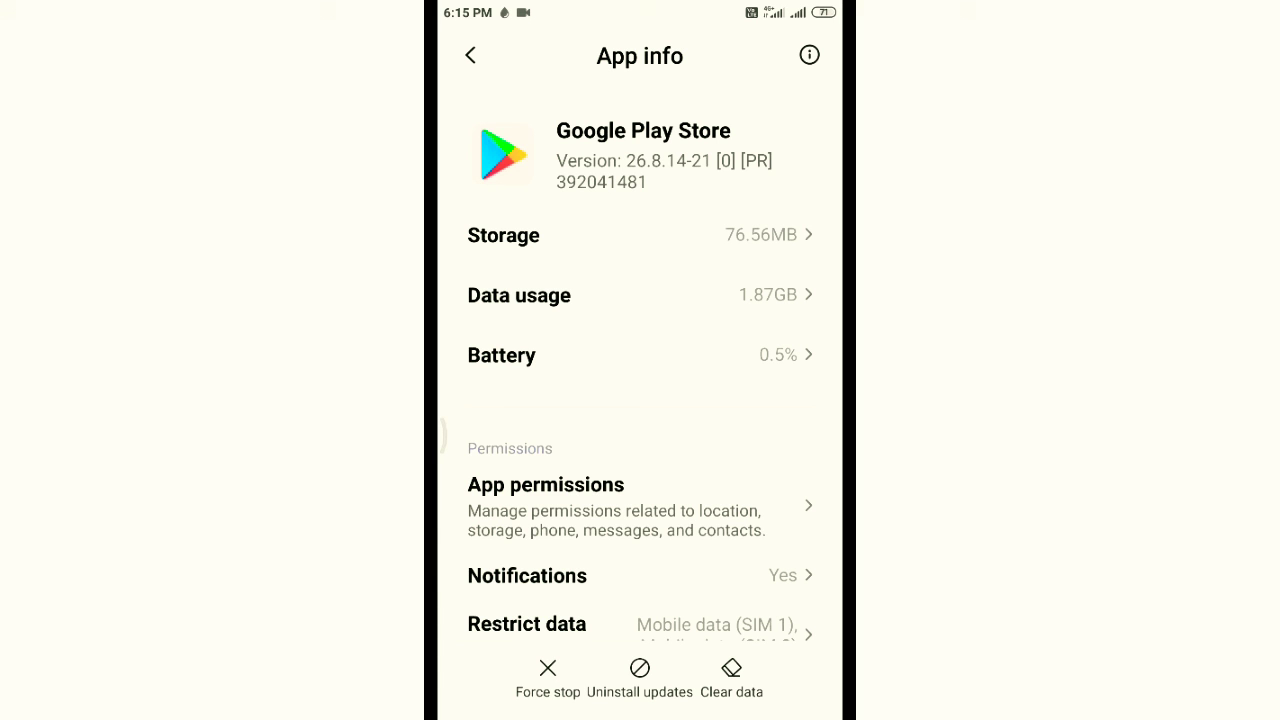
left_click(470, 55)
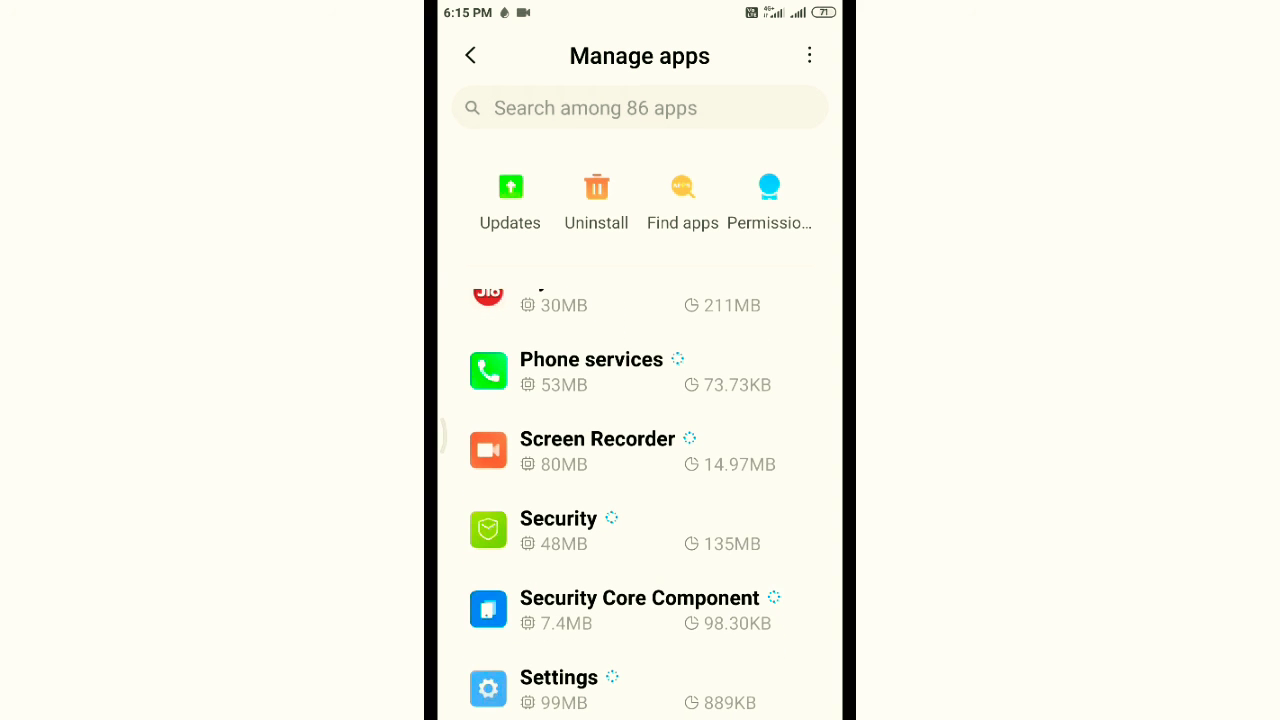
scroll("down", 3)
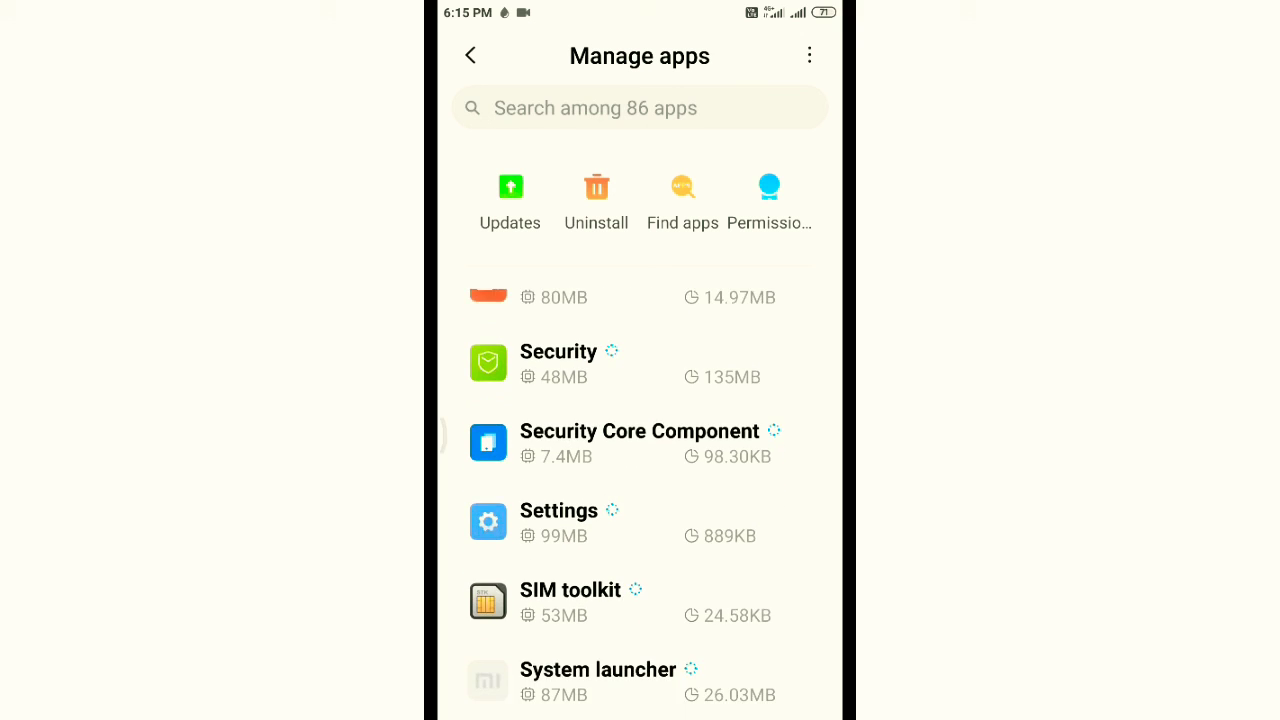
scroll("down", 3)
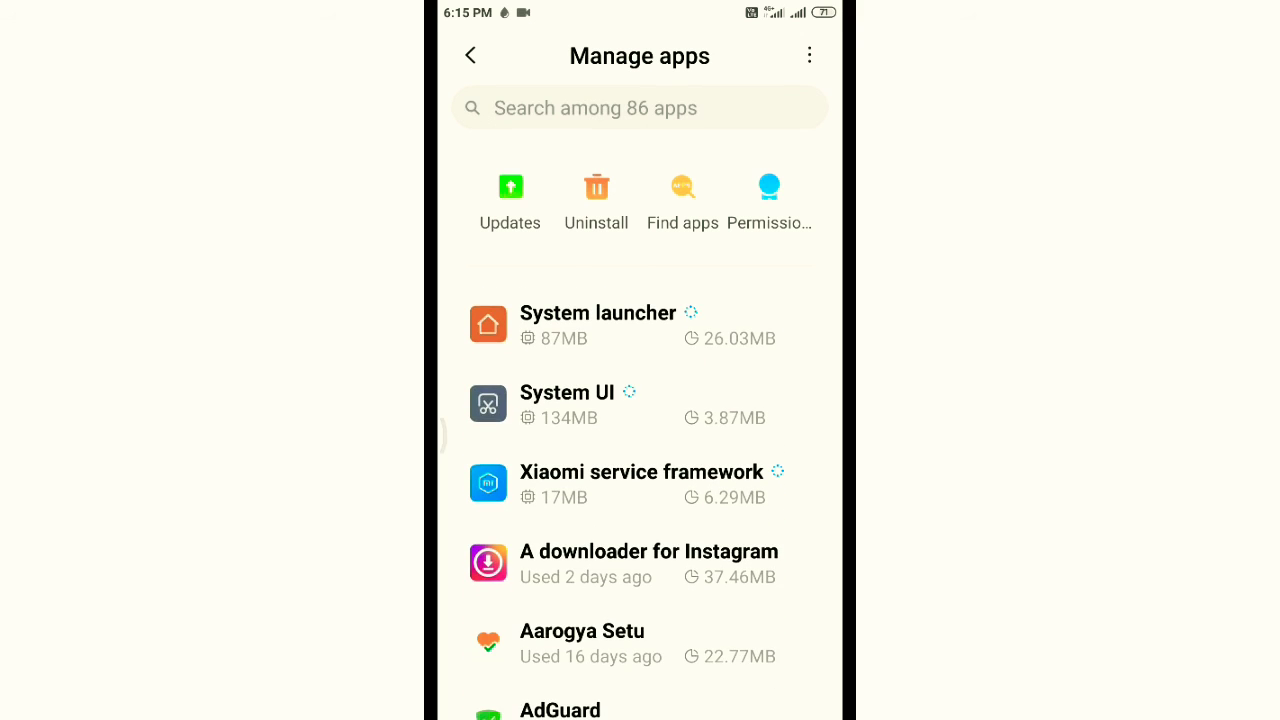
left_click(648, 563)
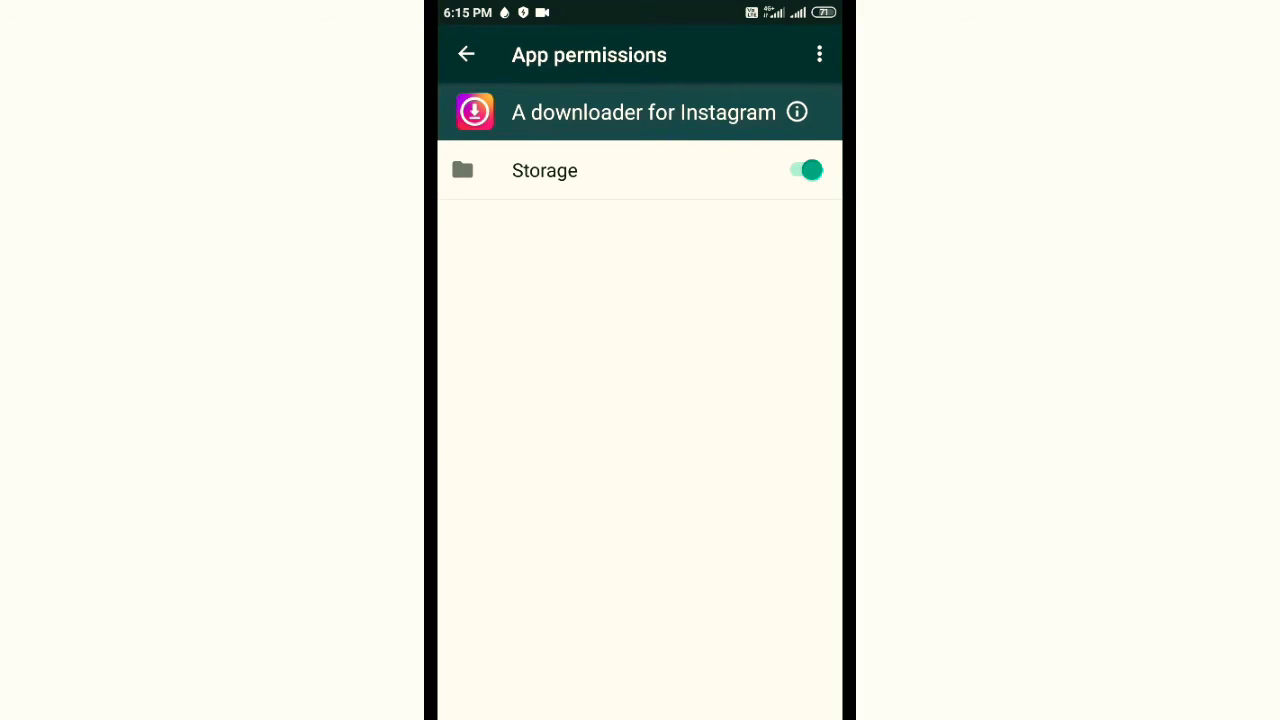
left_click(466, 54)
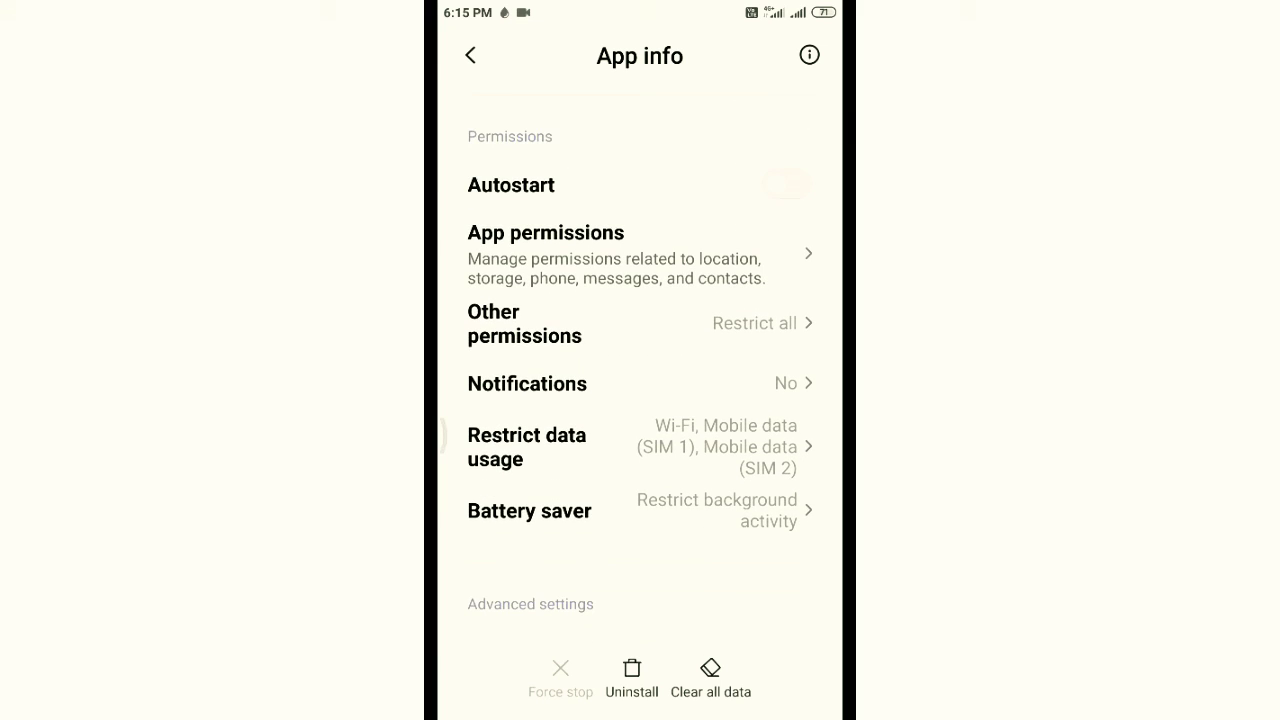
left_click(529, 510)
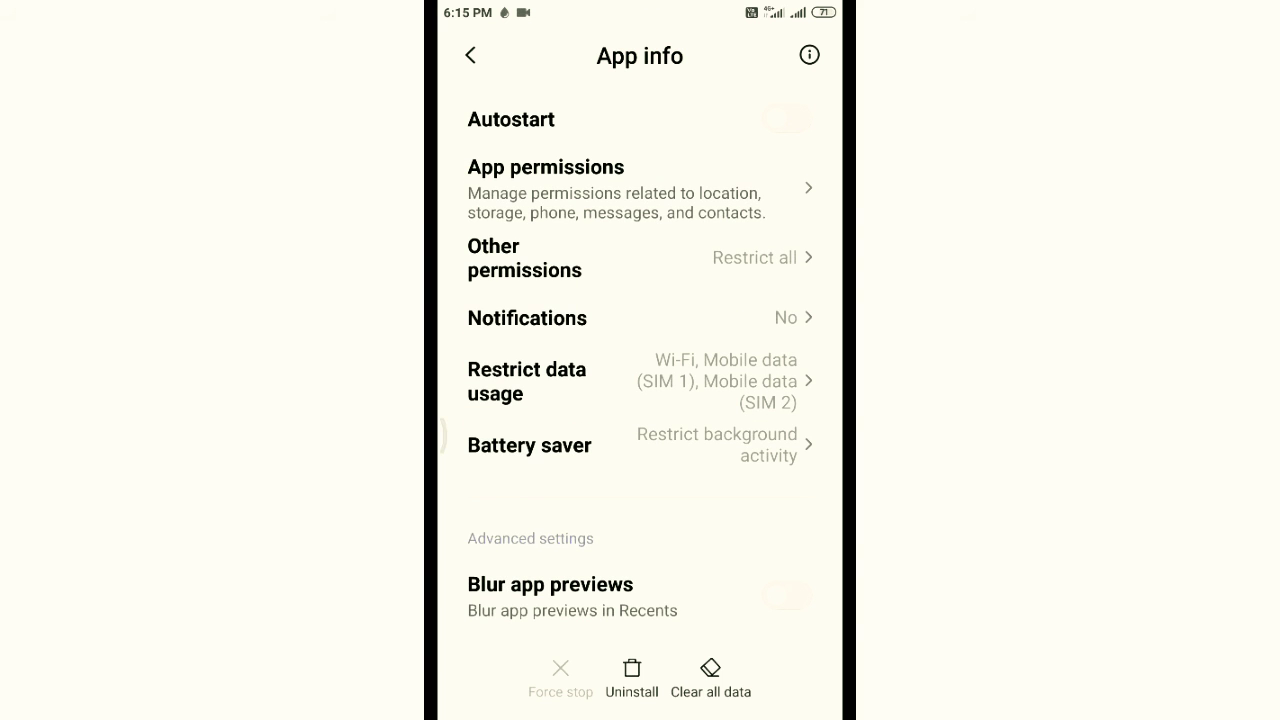
left_click(471, 55)
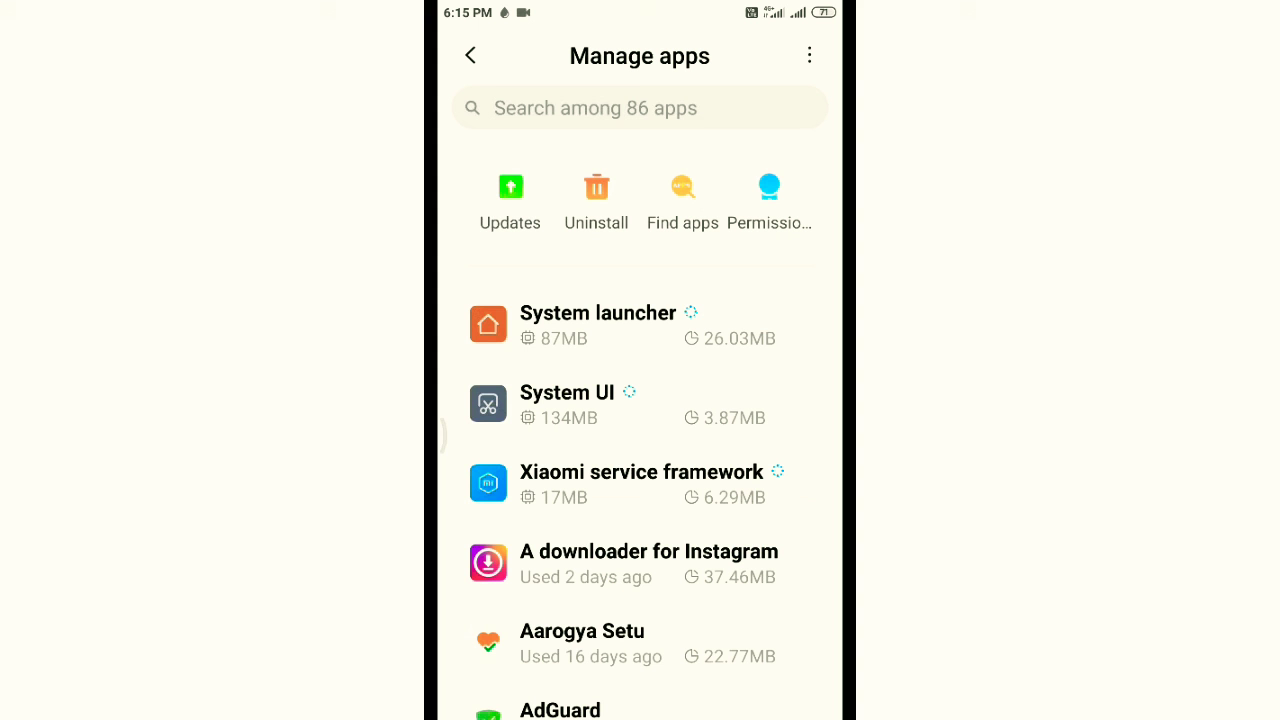
Step: Allow Amazon's Location permission and then revoke it again
left_click(769, 200)
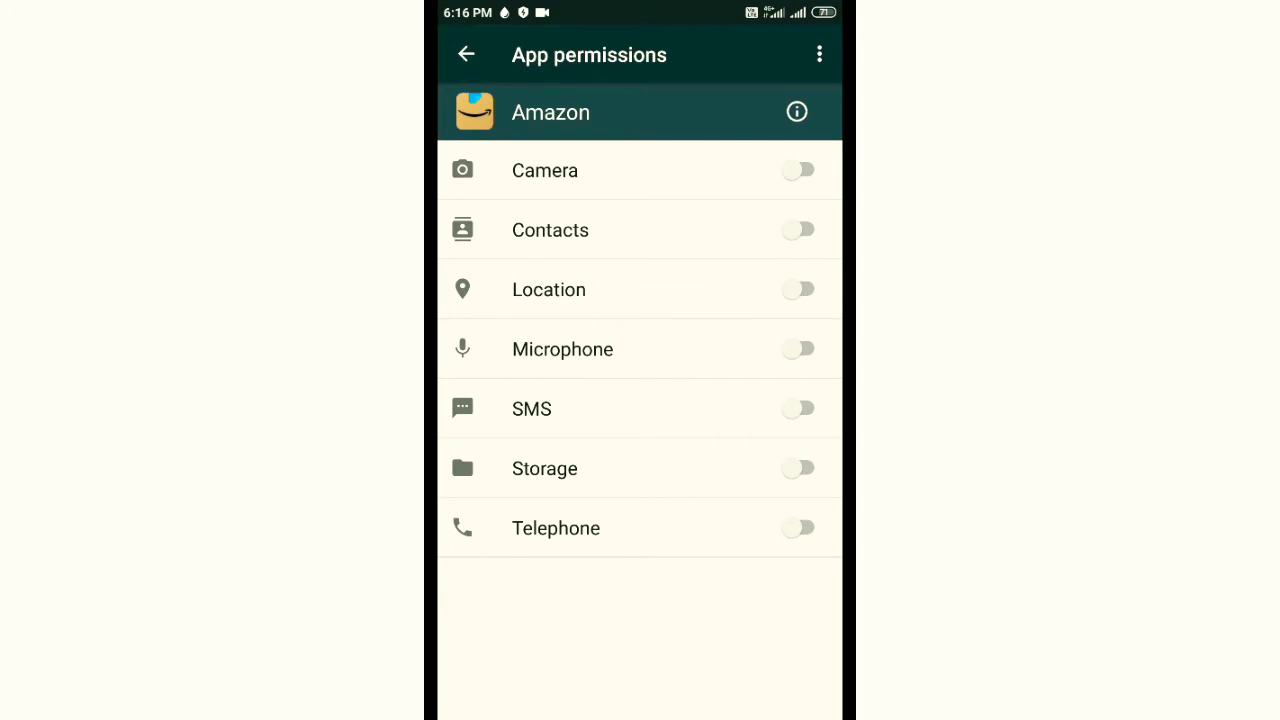
left_click(798, 289)
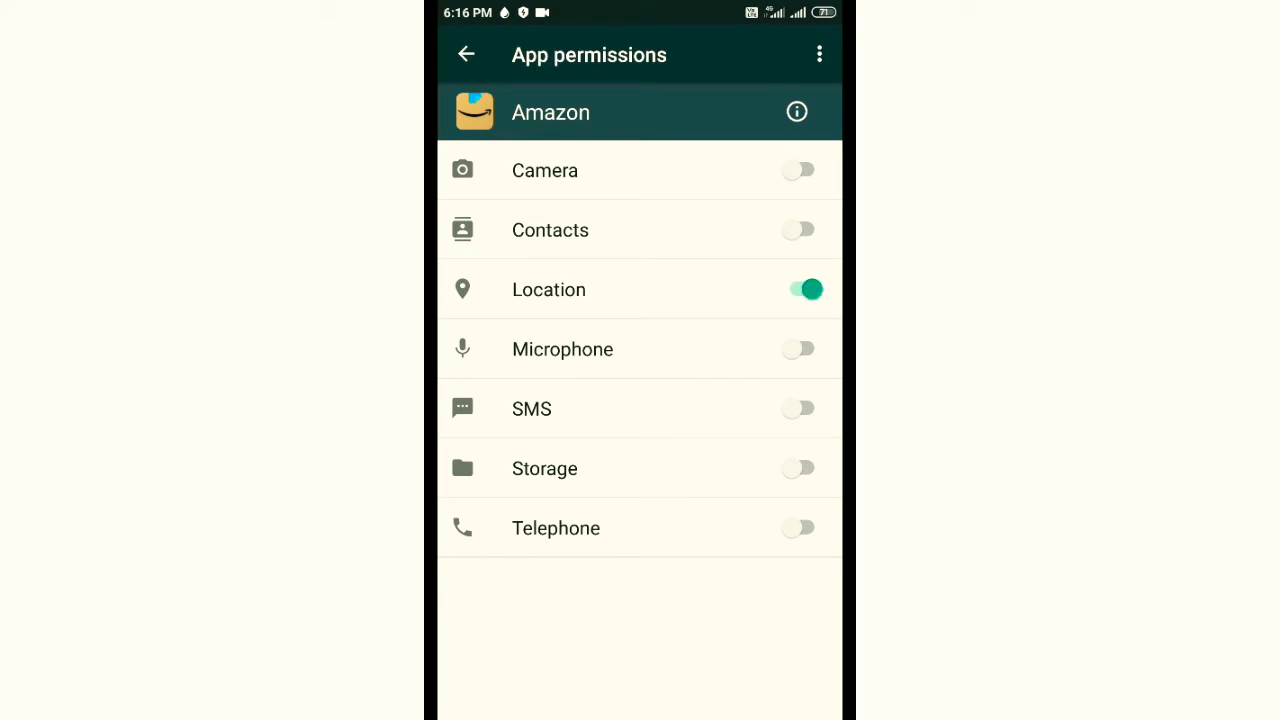
left_click(799, 289)
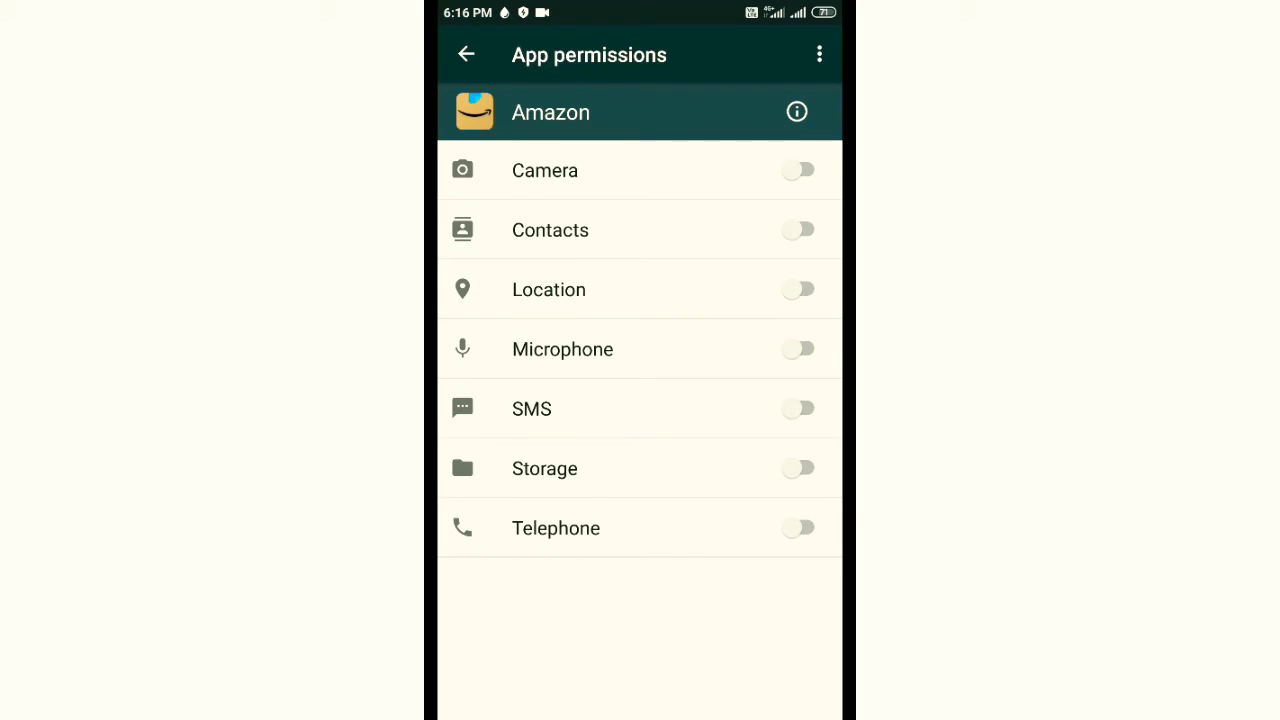
left_click(466, 54)
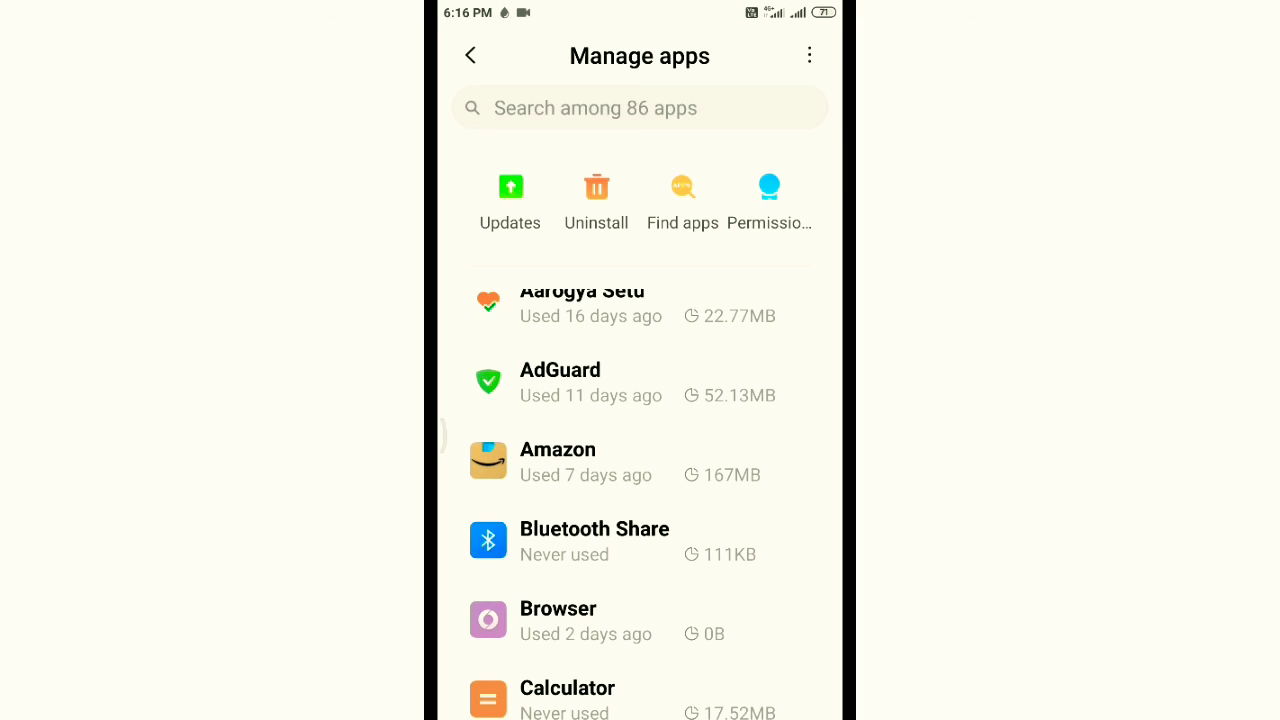
Step: Search settings for 'location' and open the Location access result
type("loca")
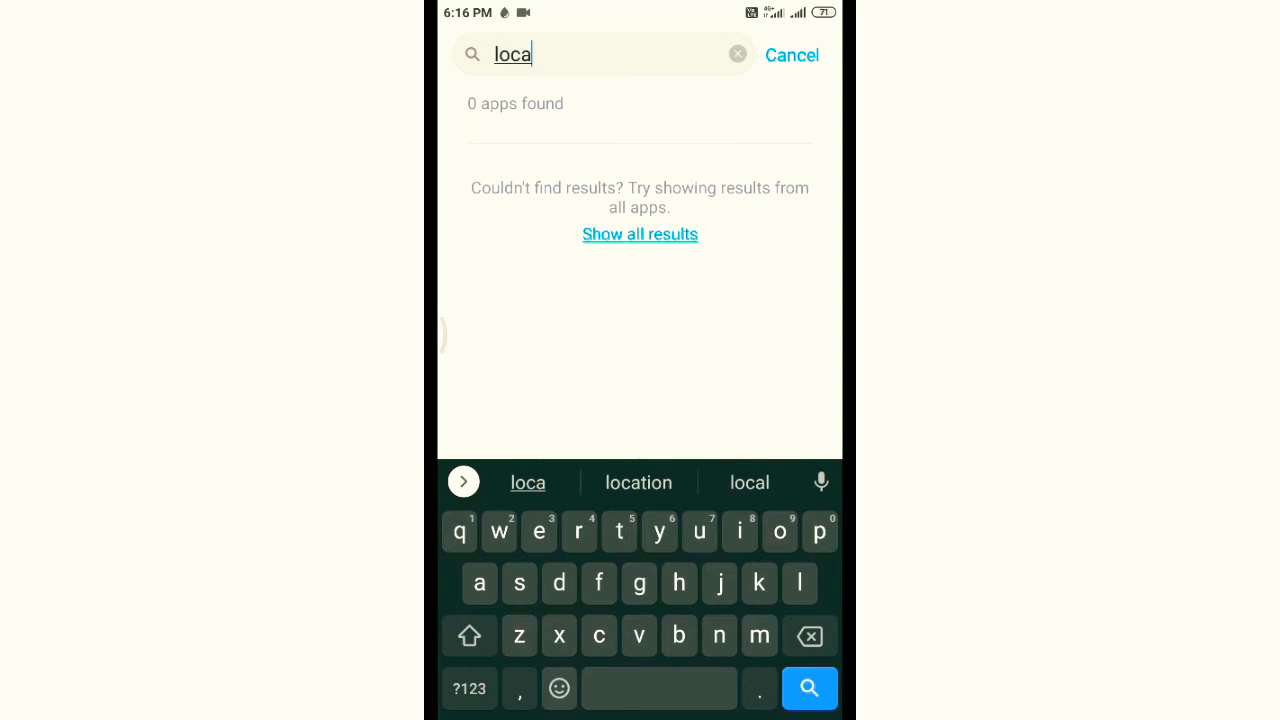
left_click(638, 482)
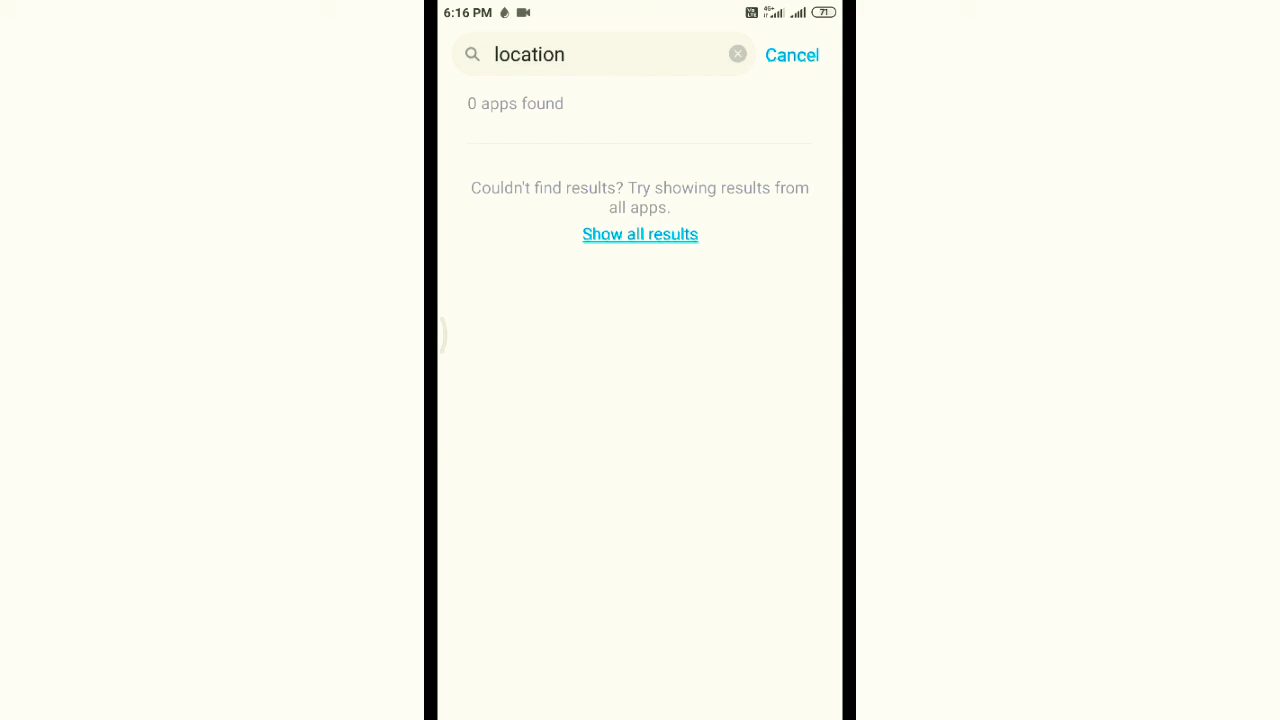
left_click(792, 55)
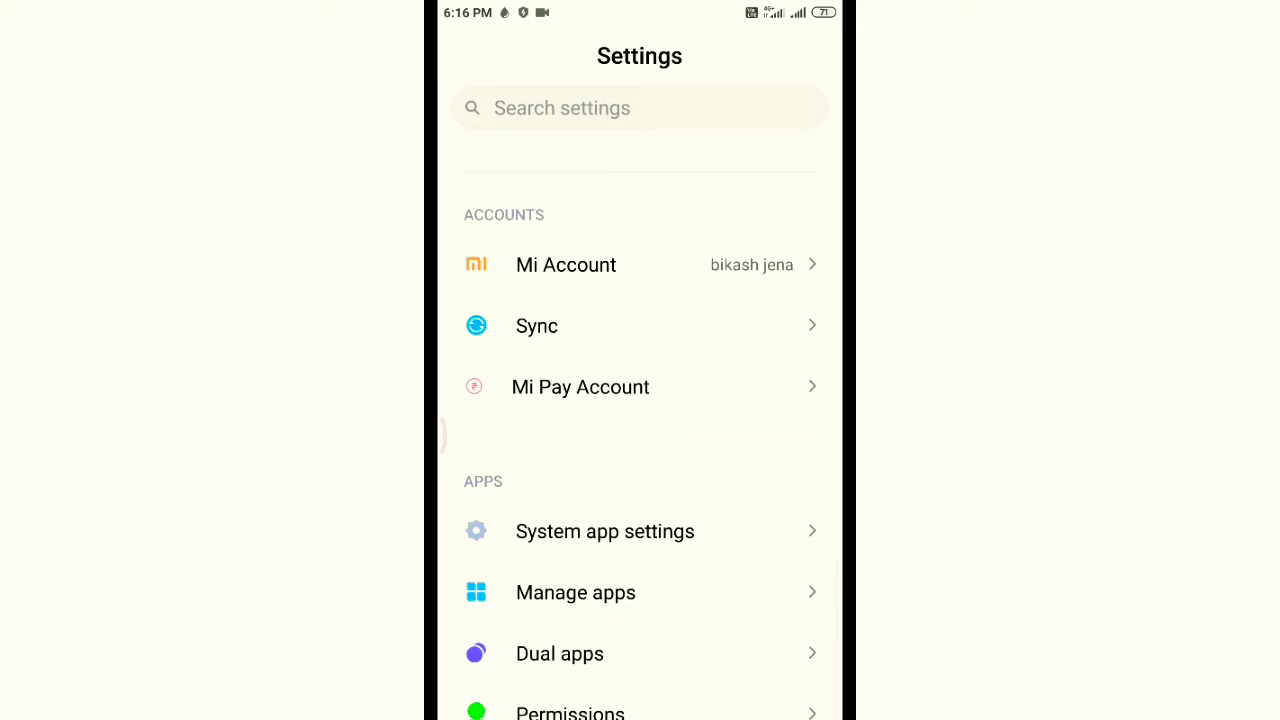
type("lo")
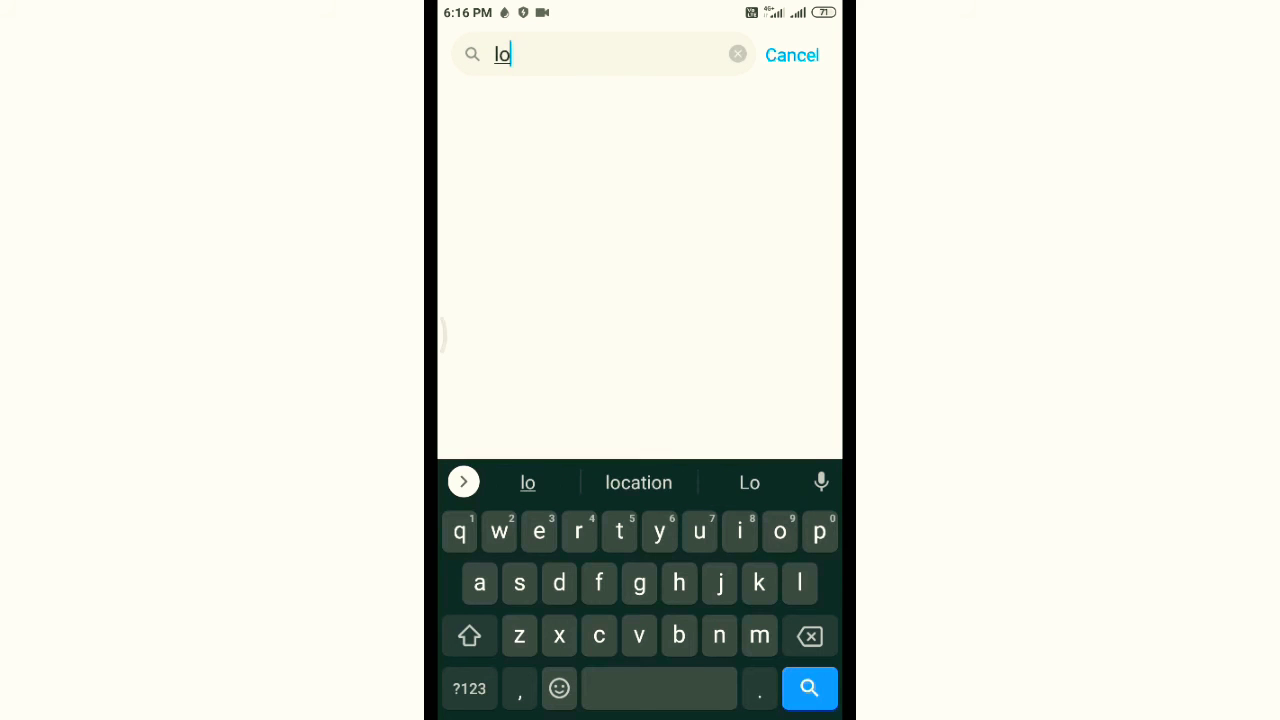
left_click(638, 482)
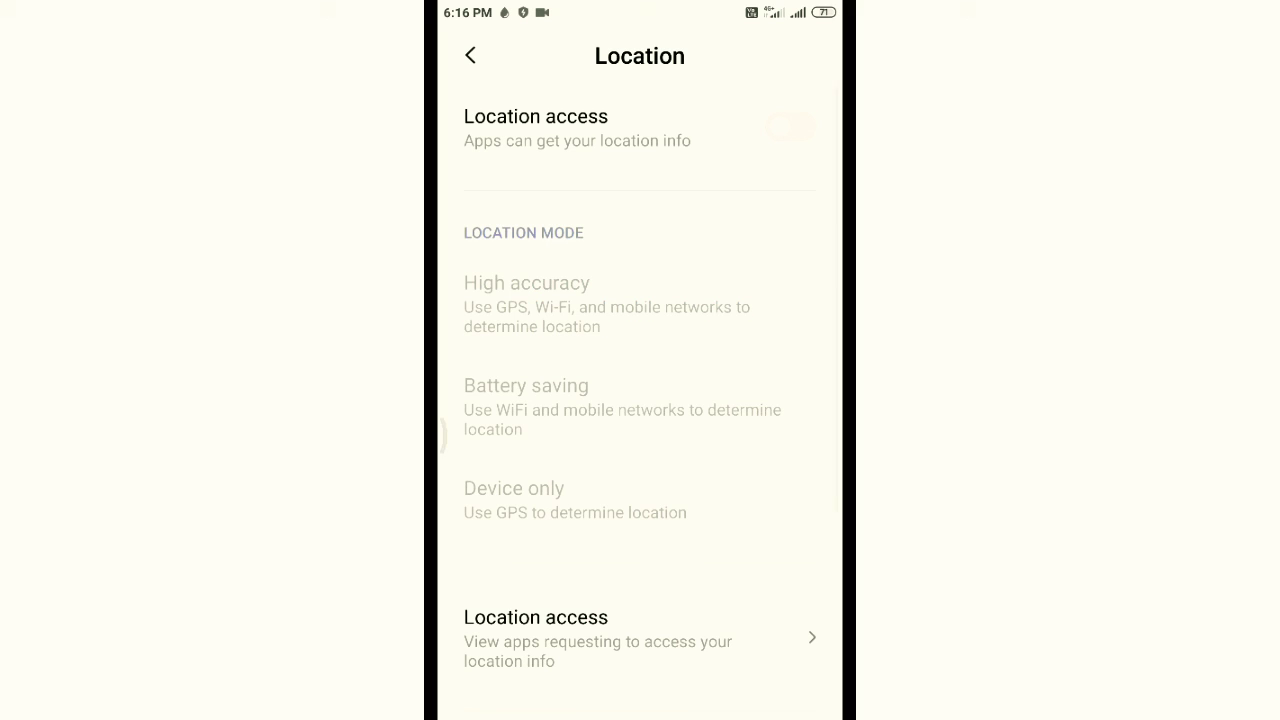
type("location")
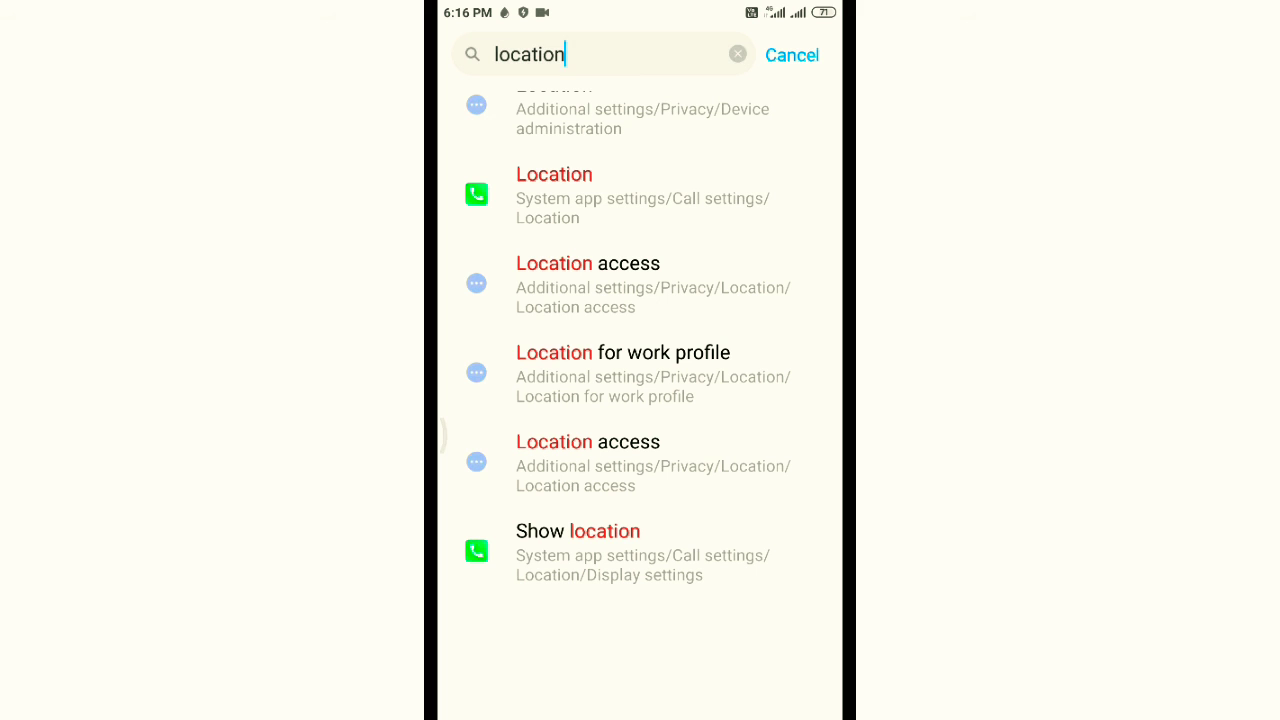
left_click(791, 54)
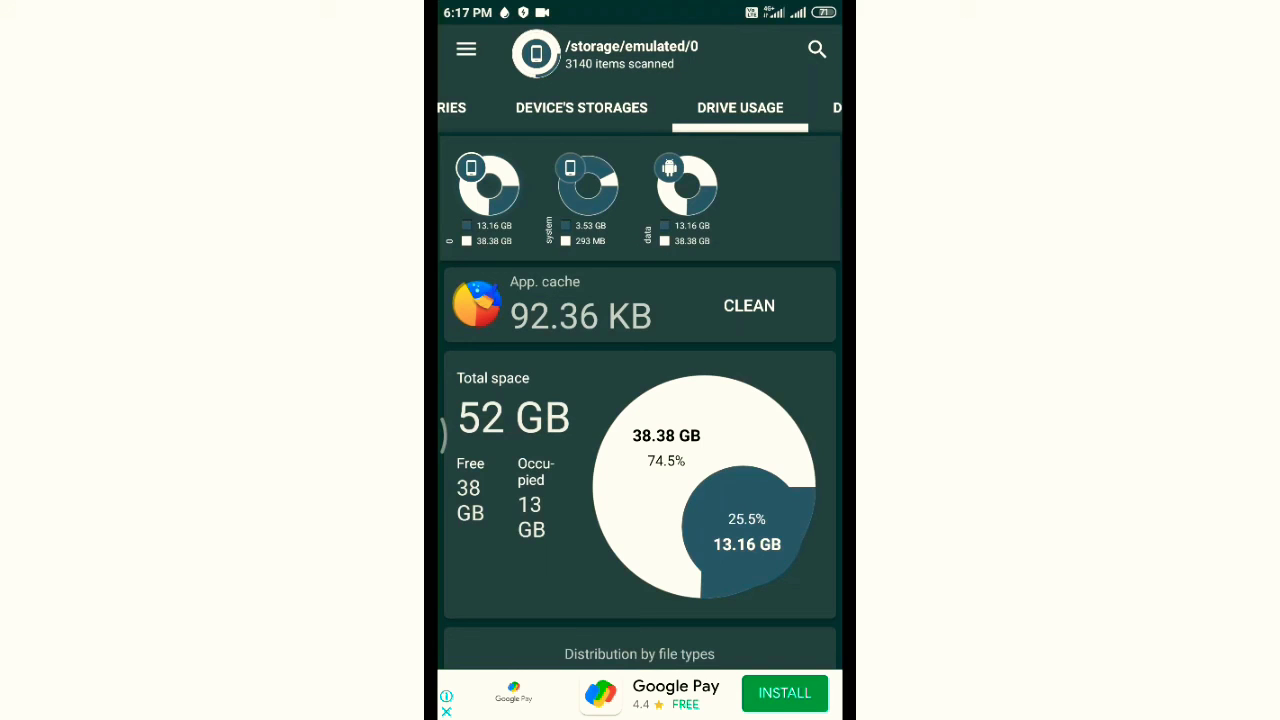
Step: Clean out the 13 cached app files in Drive Usage
left_click(748, 305)
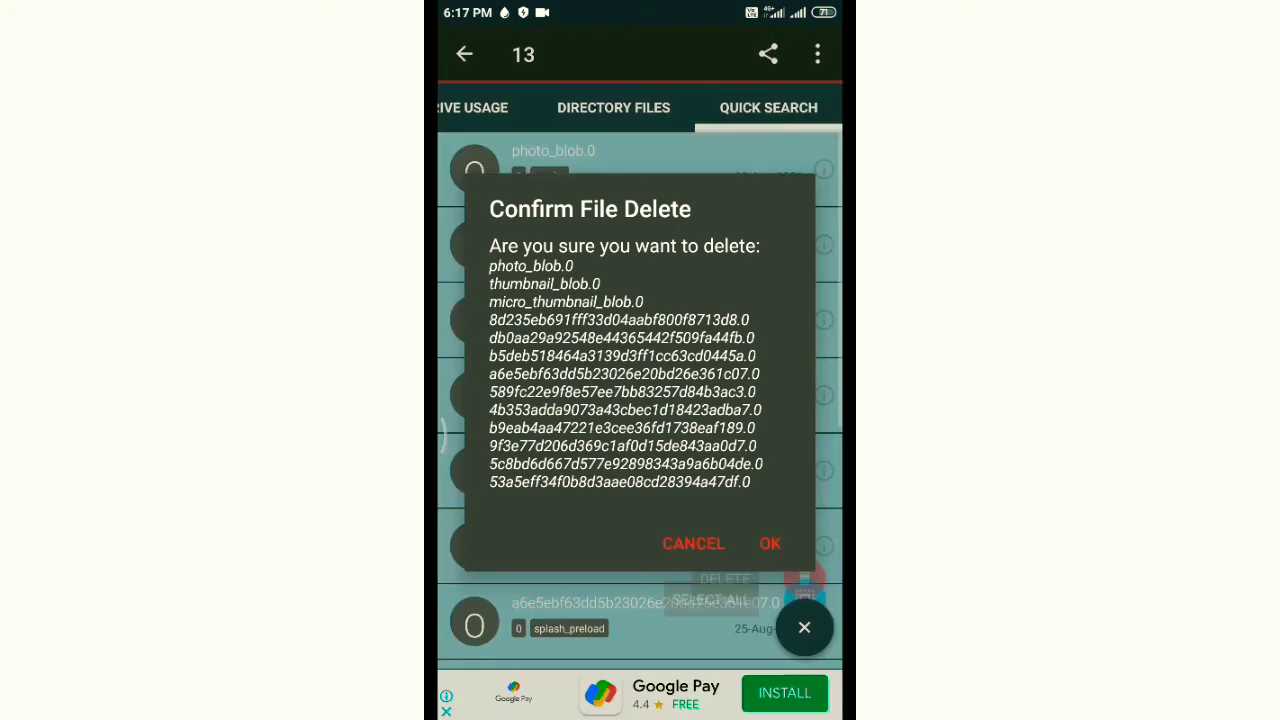
left_click(770, 543)
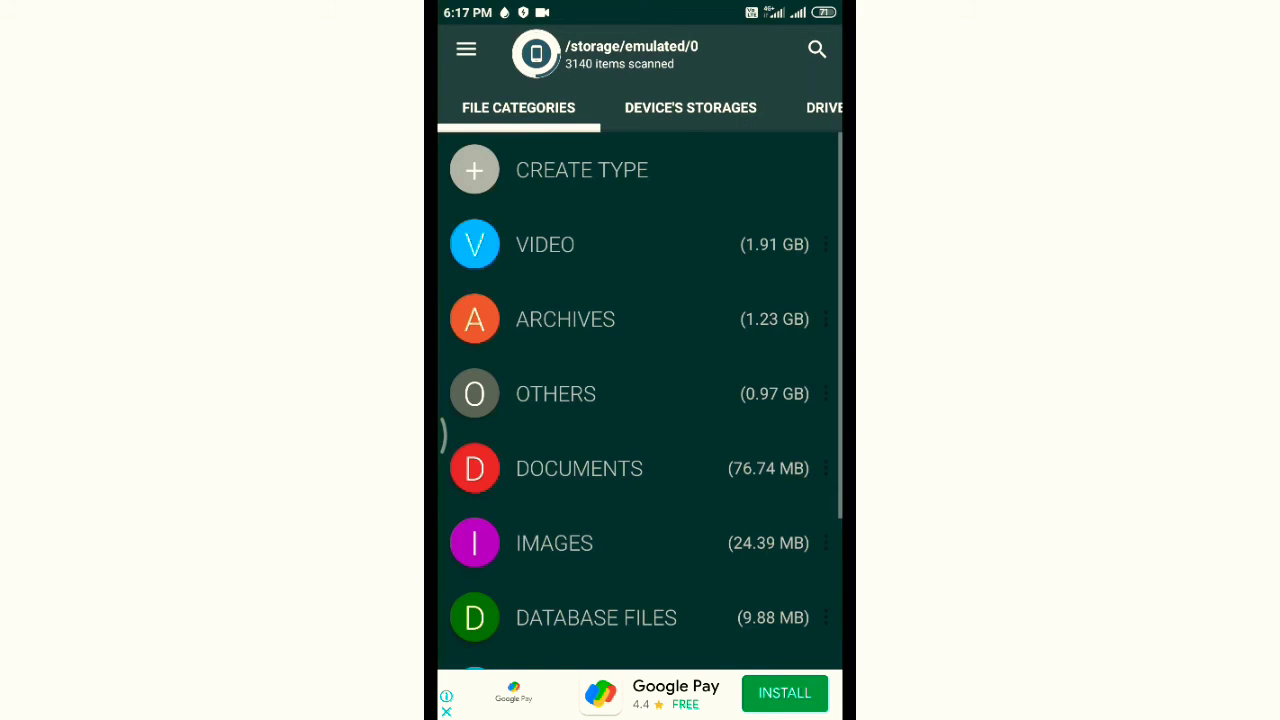
scroll("down", 3)
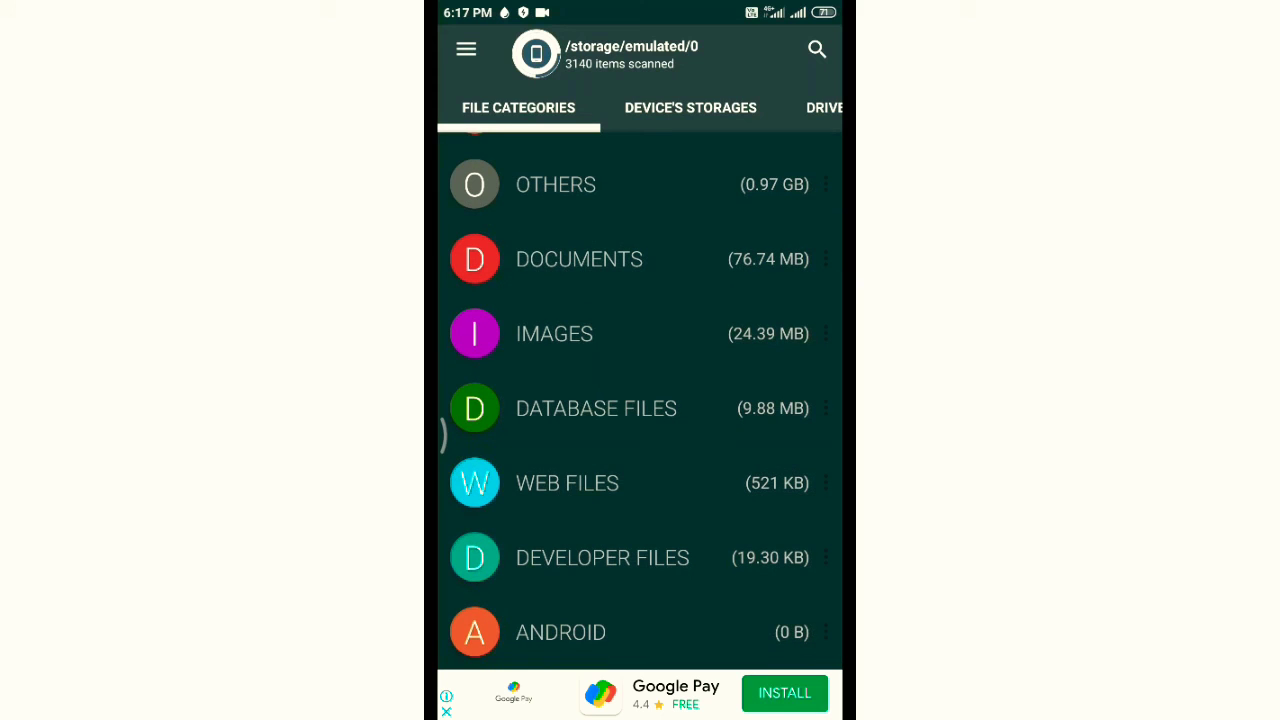
Step: Delete the two .jank log files from the OTHERS category
left_click(555, 184)
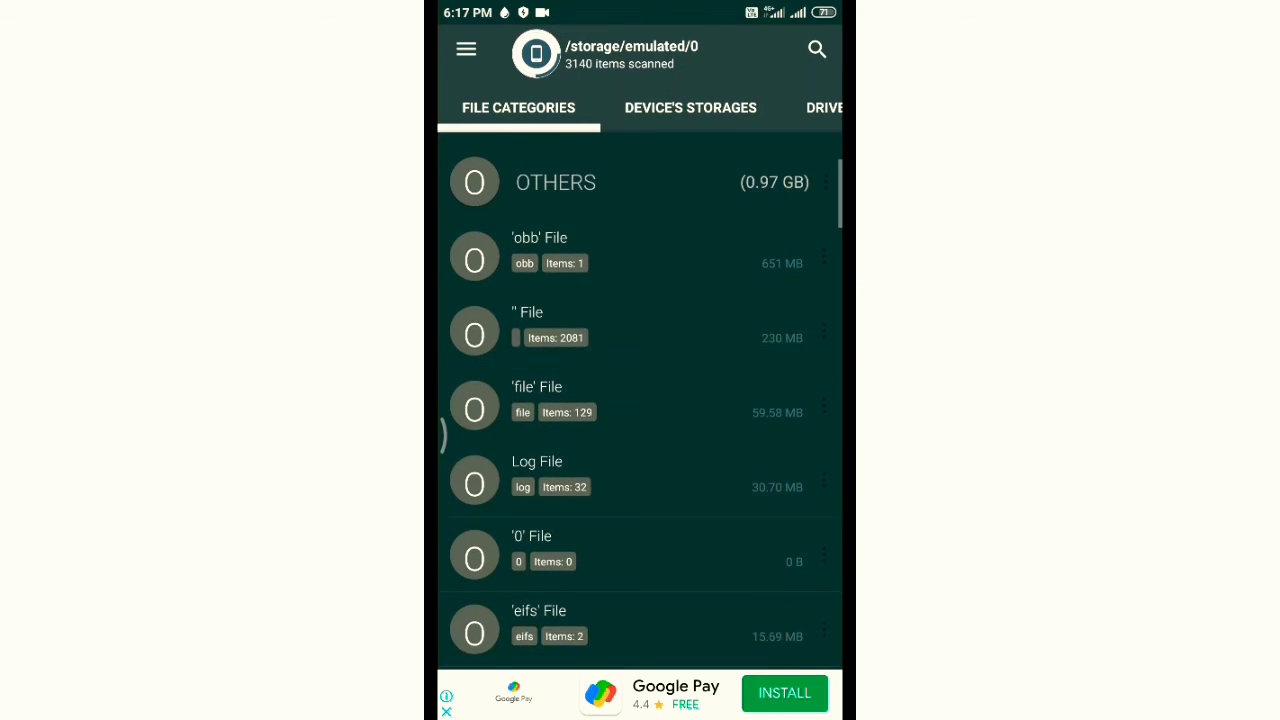
scroll("down", 3)
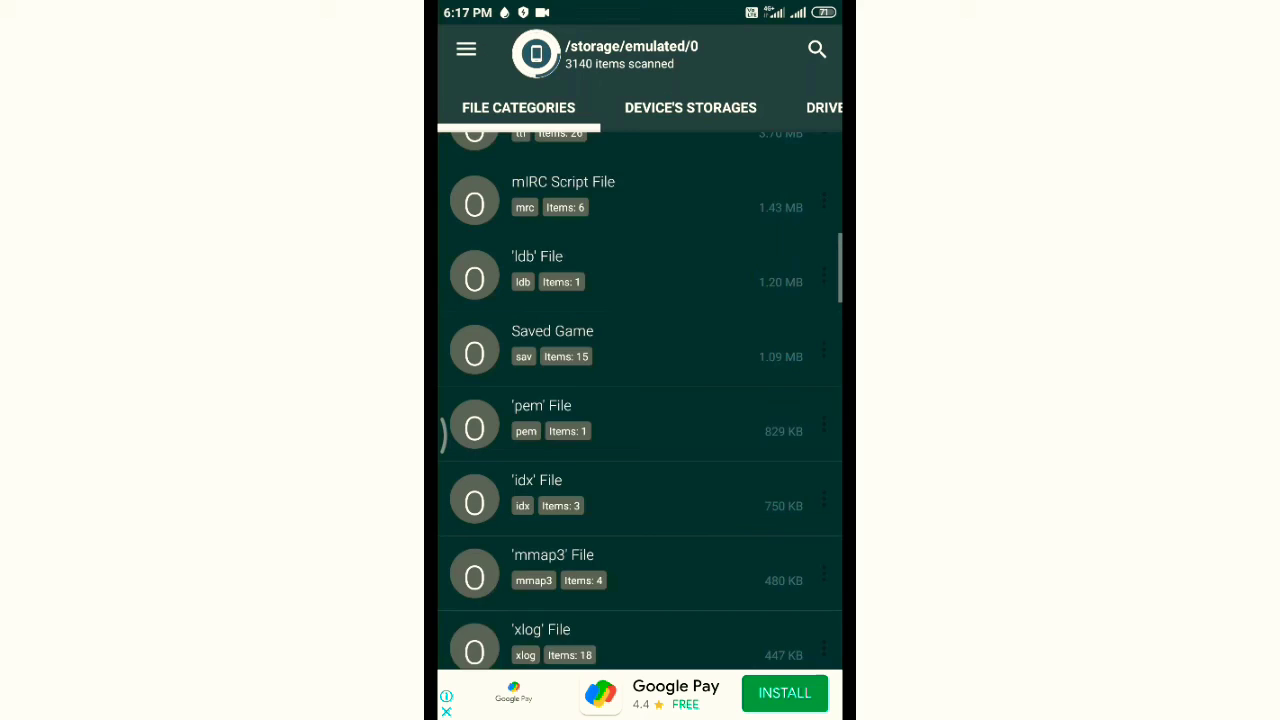
scroll("down", 3)
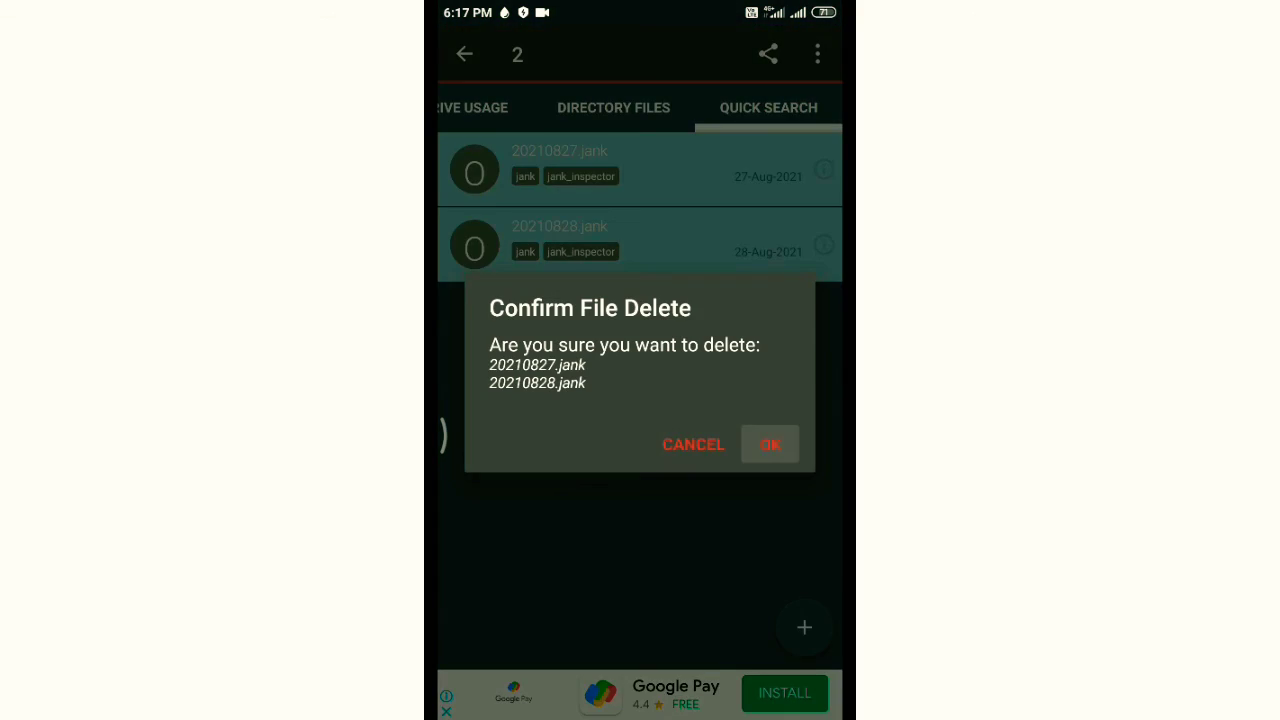
left_click(770, 444)
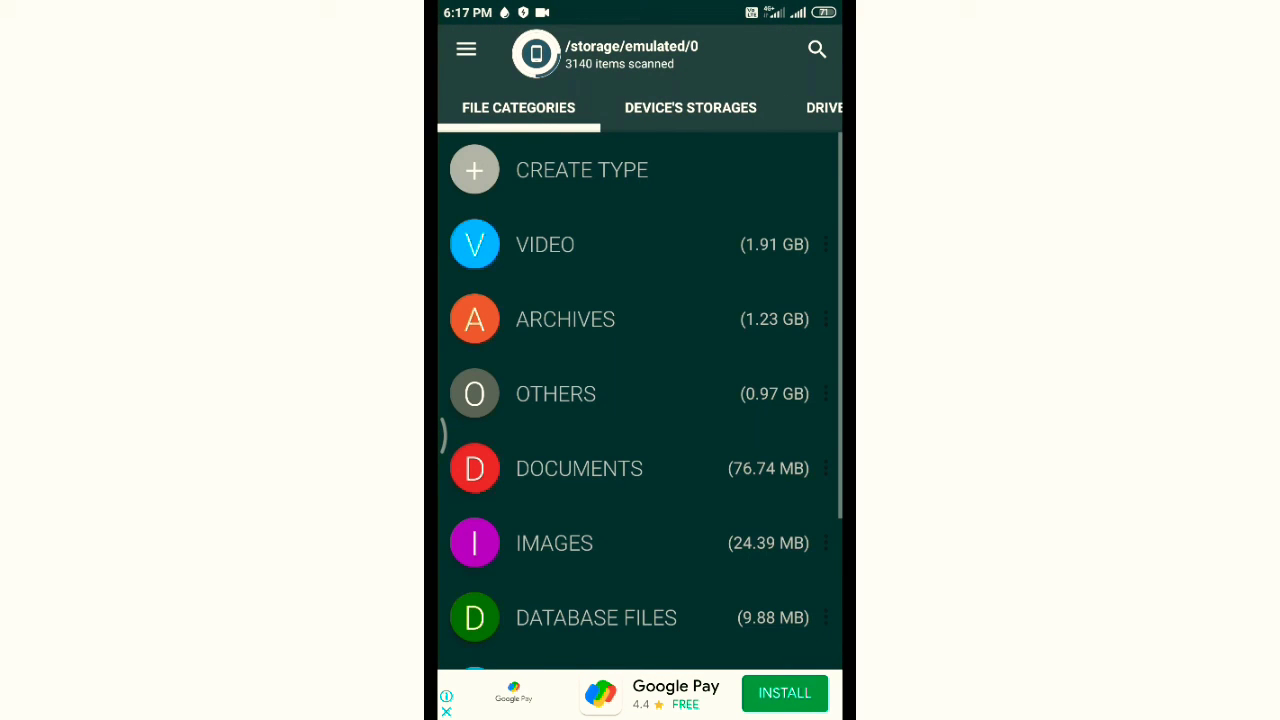
Step: Clear all recent apps from Recents and return to the home screen
scroll("down", 3)
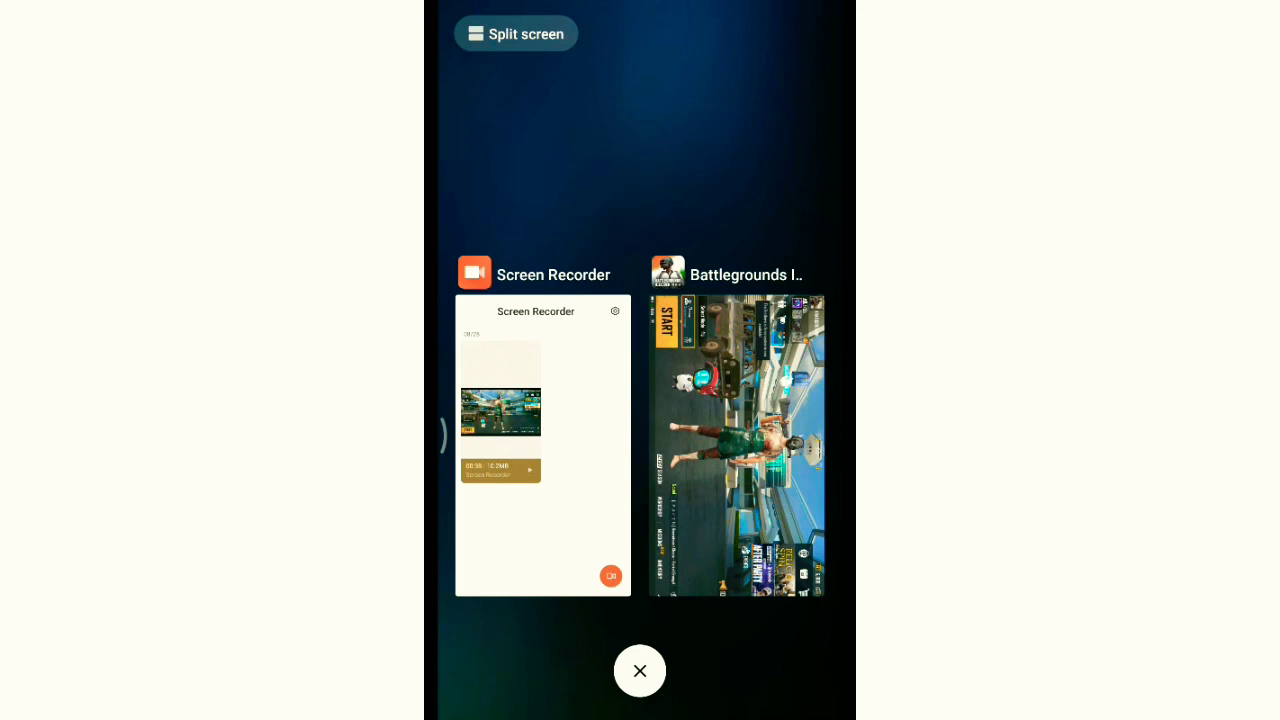
left_click(639, 670)
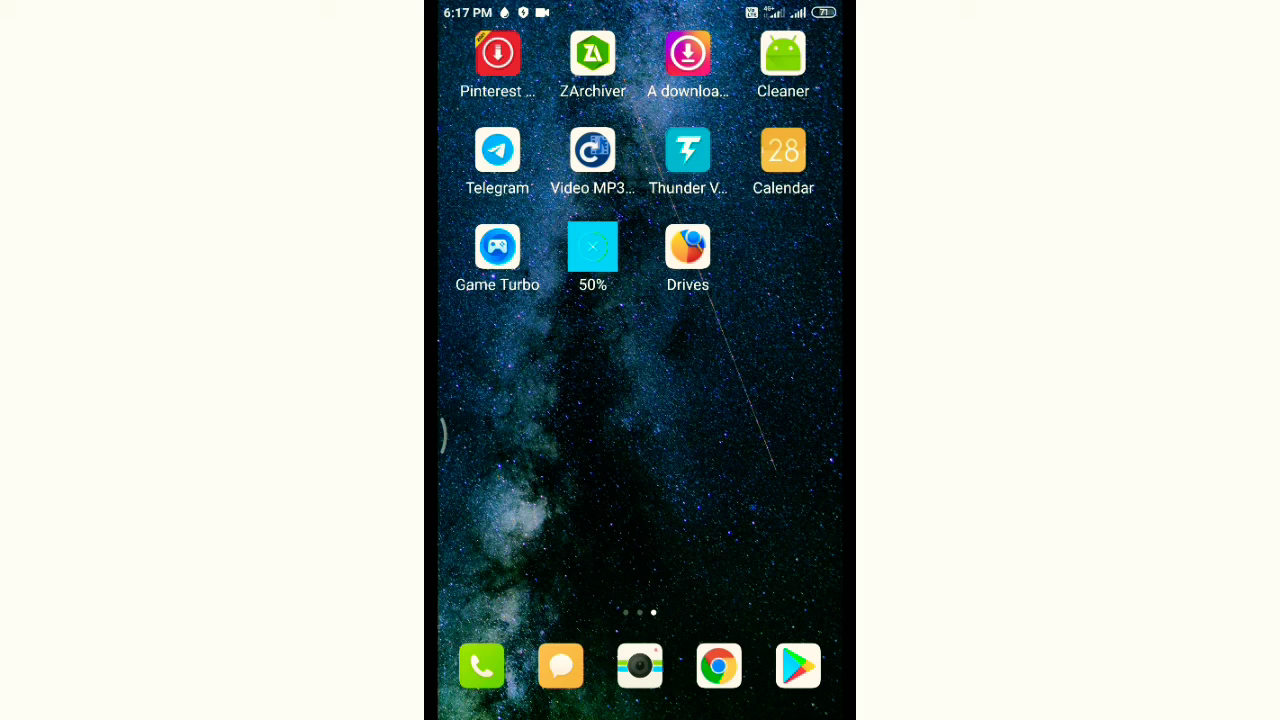
scroll("left", 3)
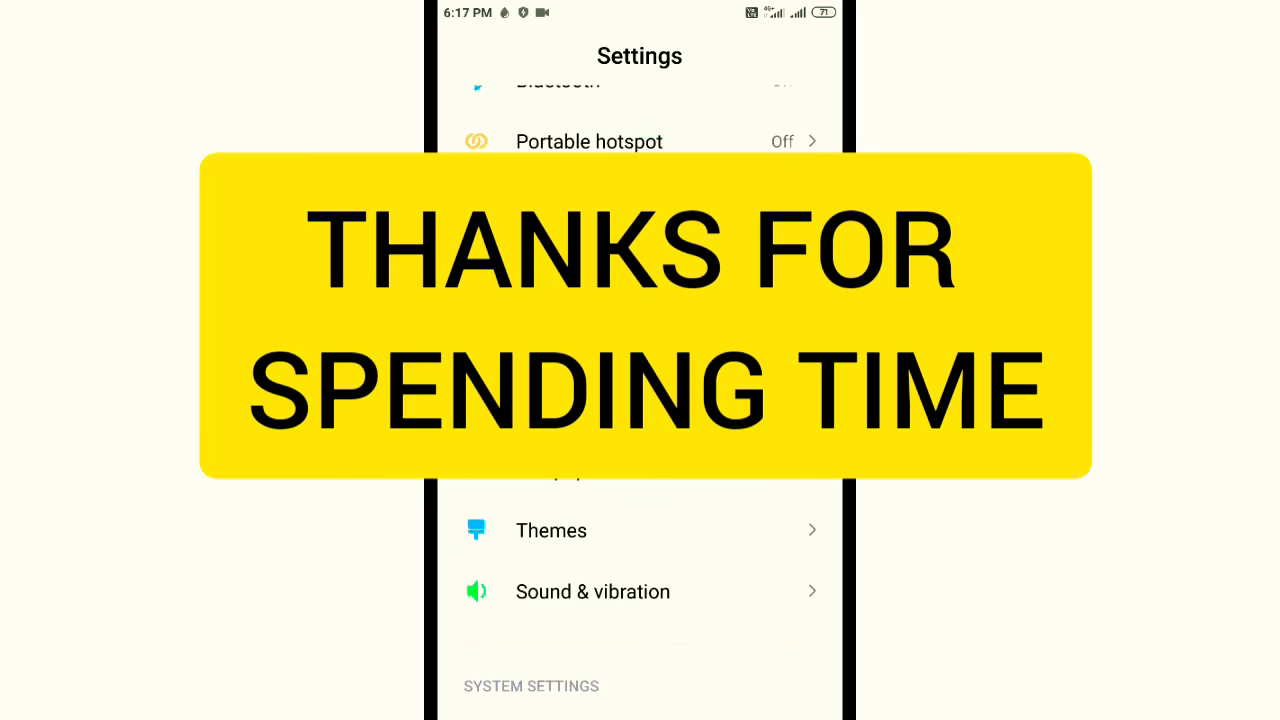
Step: Scroll through the main Settings list showing Display, Battery & performance and Storage
scroll("down", 3)
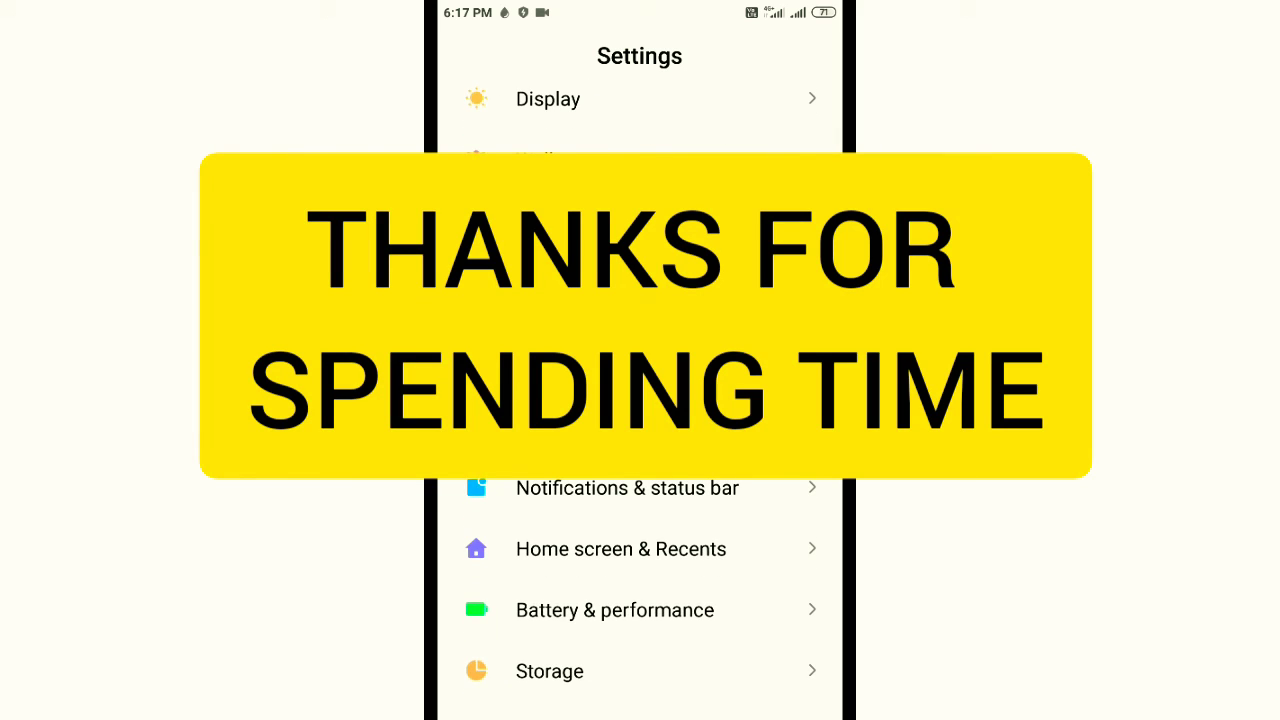